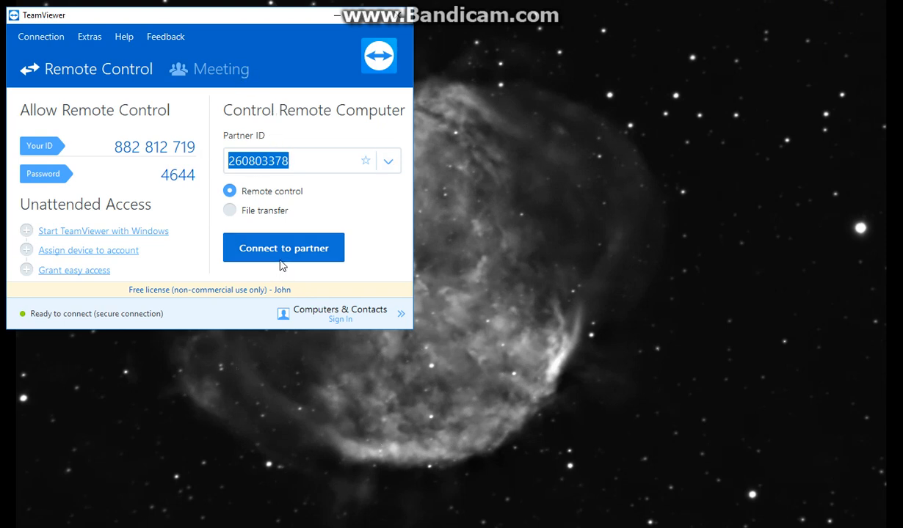
# Connect TeamViewer to the partner computer and log on with the partner's password.
pyautogui.click(284, 247)
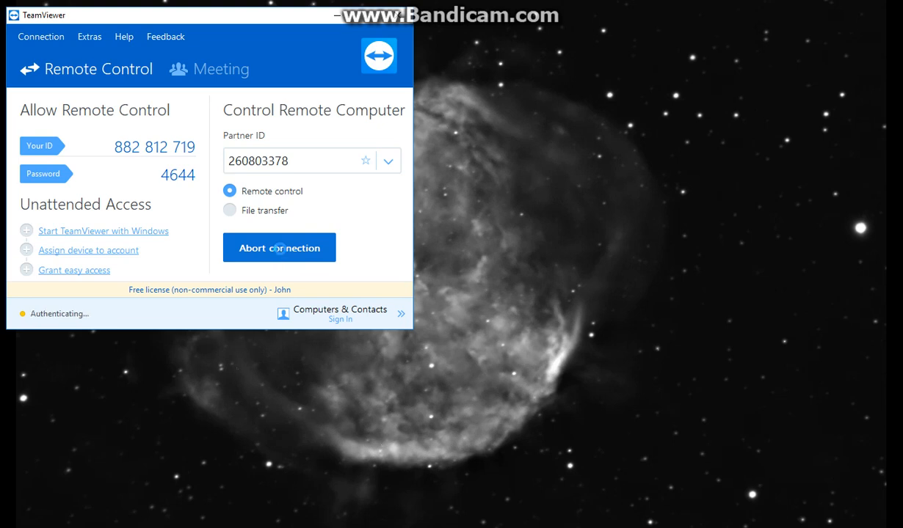
pyautogui.click(279, 247)
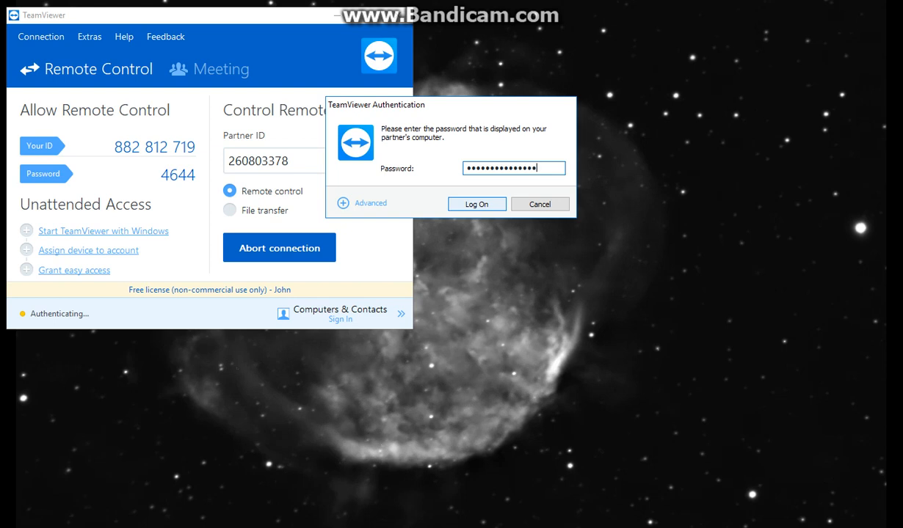
pyautogui.click(475, 204)
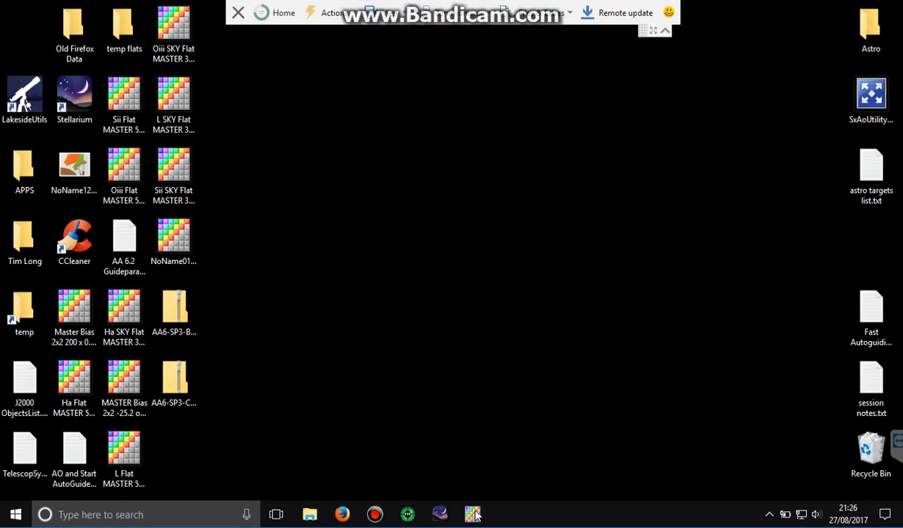
pyautogui.moveTo(664, 29)
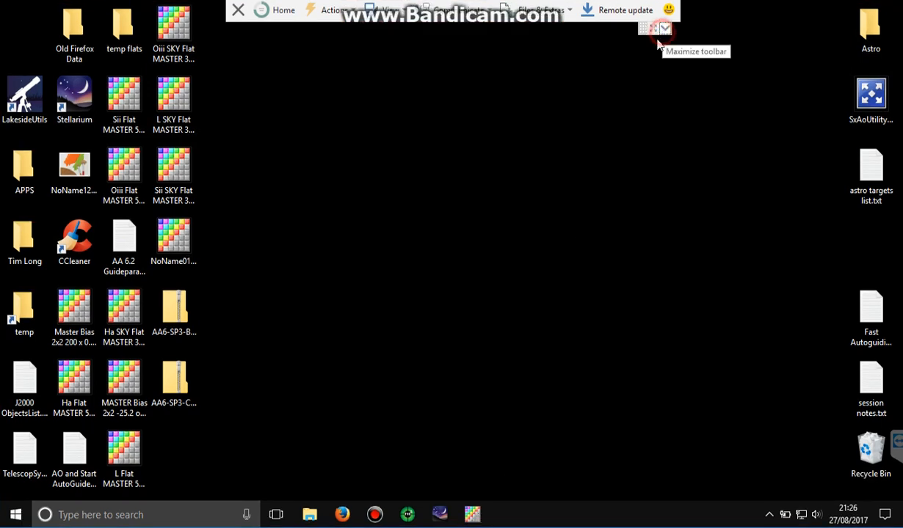
# Dismiss the Astroart splash screen, enable Night visualization, and launch the Camera control 6.2 plug-in.
pyautogui.click(646, 28)
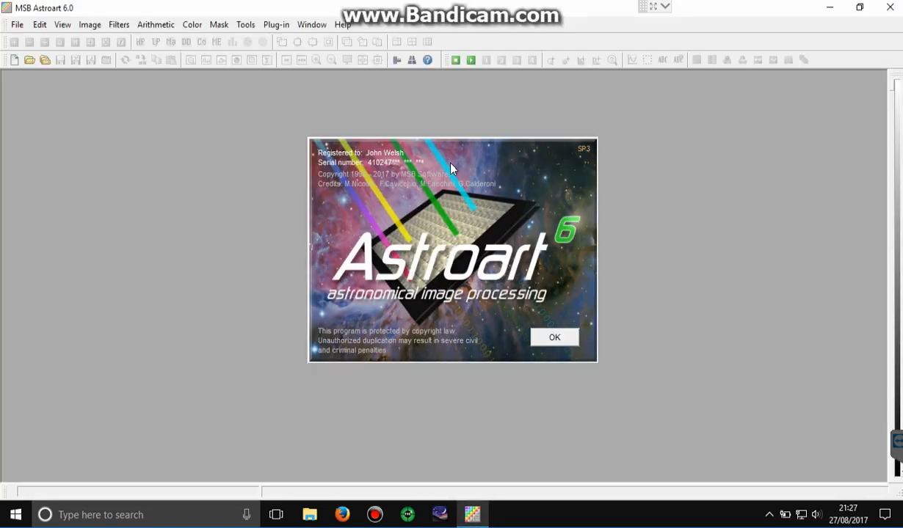
pyautogui.click(63, 24)
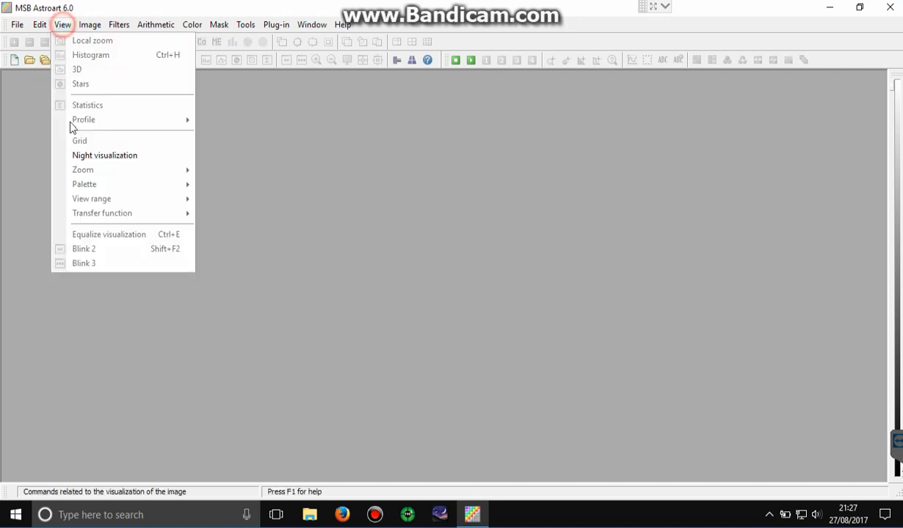
pyautogui.click(105, 155)
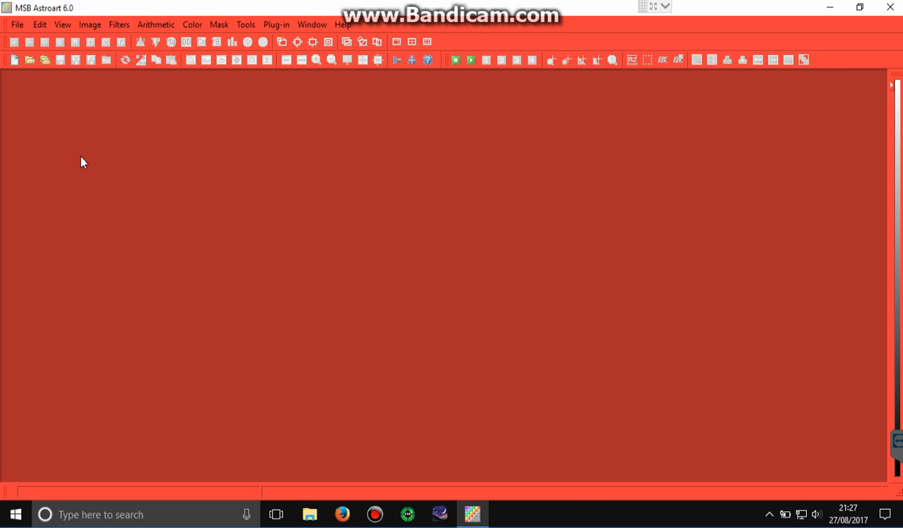
pyautogui.click(276, 24)
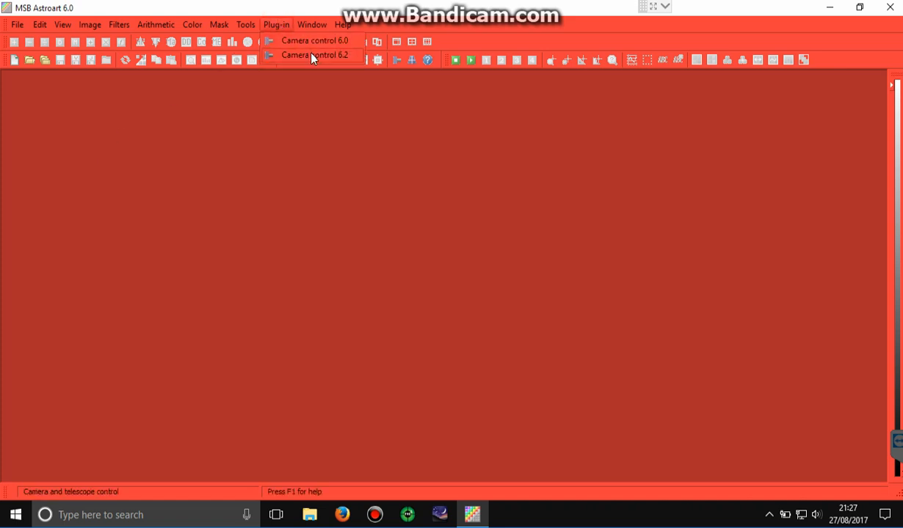
pyautogui.click(314, 57)
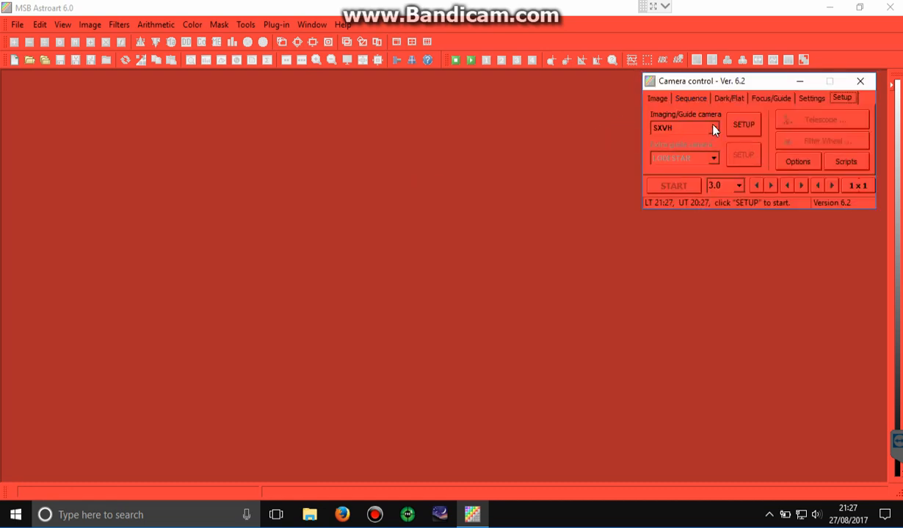
# Connect the SXVH camera with temperature control enabled, then connect the LODESTAR guide camera.
pyautogui.click(711, 128)
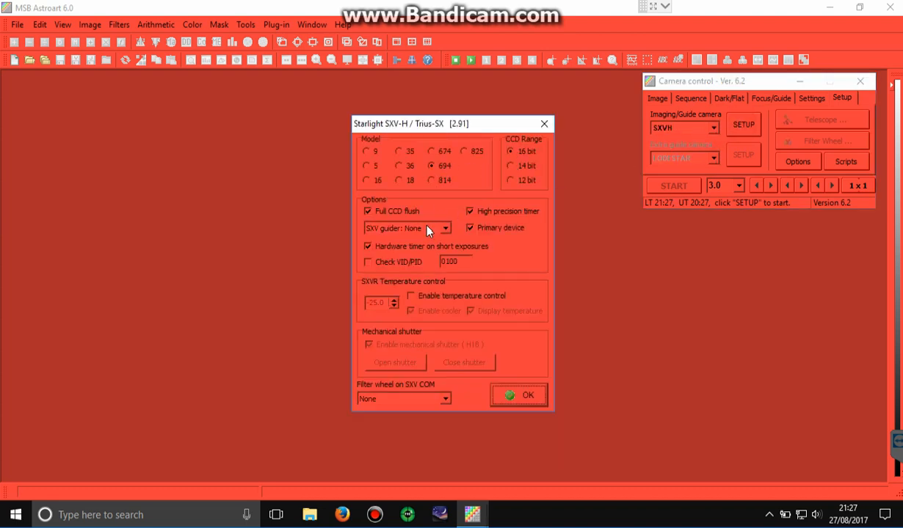
pyautogui.click(411, 295)
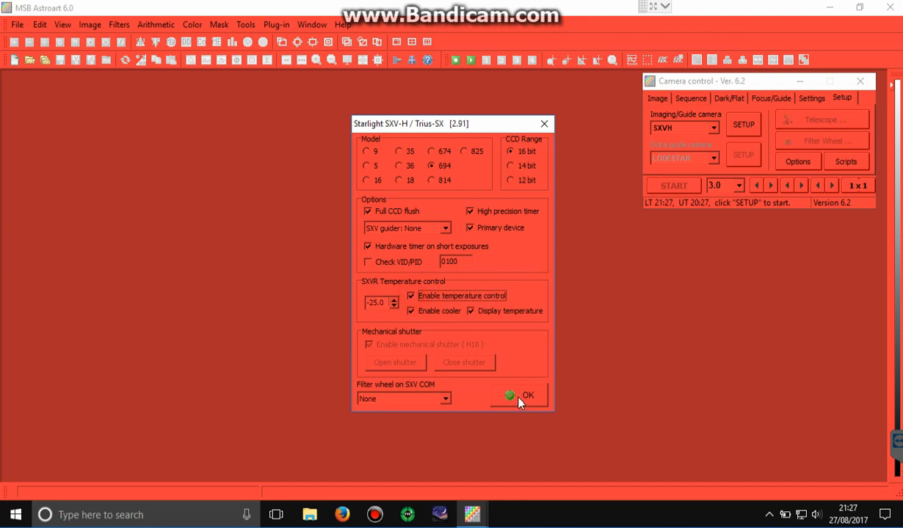
pyautogui.click(518, 395)
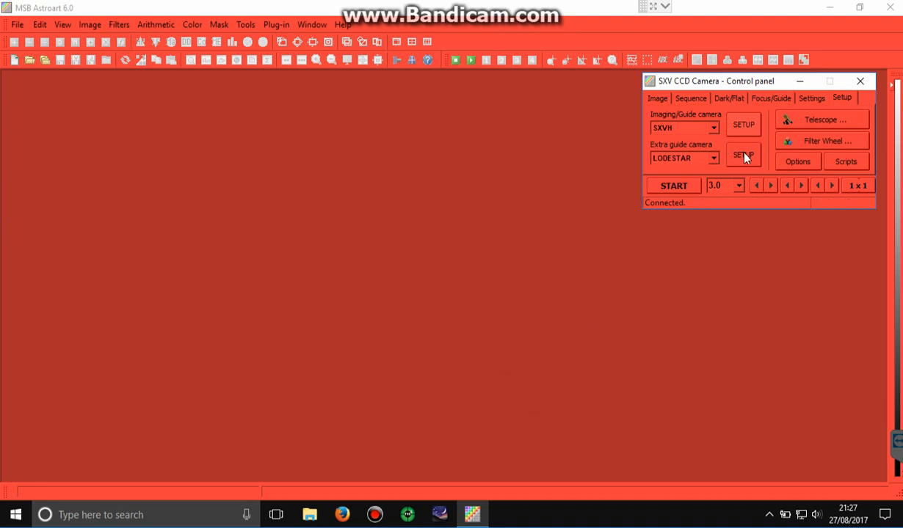
pyautogui.click(743, 155)
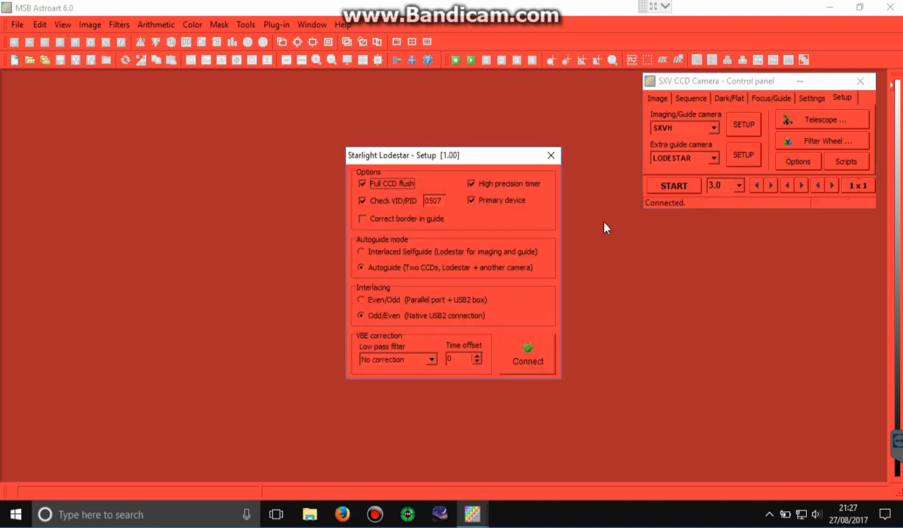
pyautogui.moveTo(593, 237)
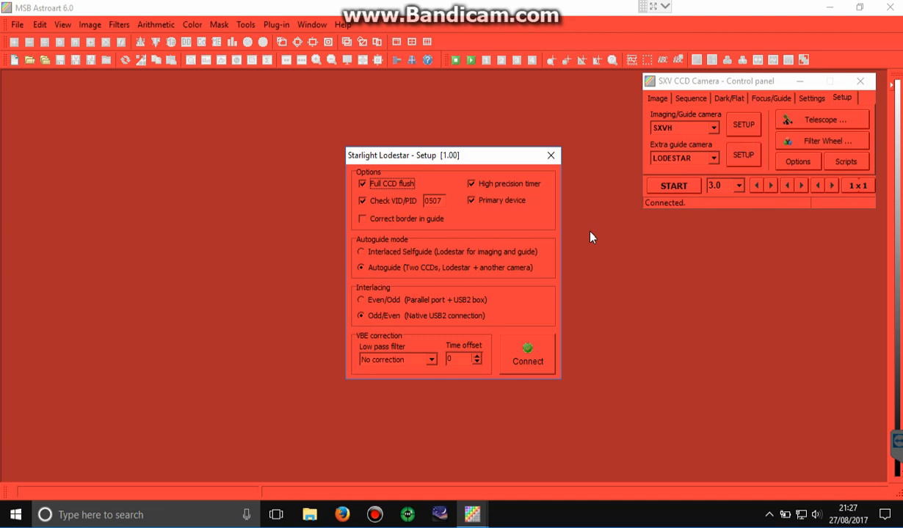
pyautogui.click(527, 356)
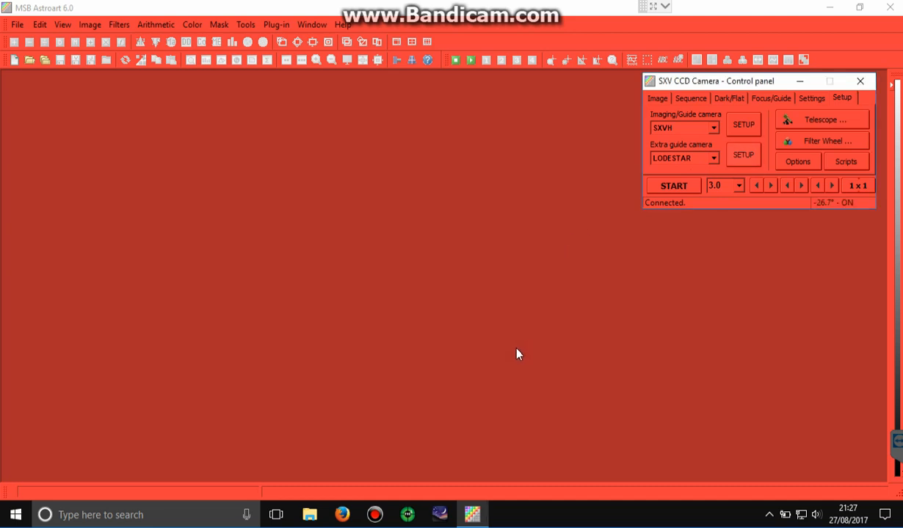
# Untick New window on the Sequence tab and set guider camera binning to 2 x 2.
pyautogui.click(690, 98)
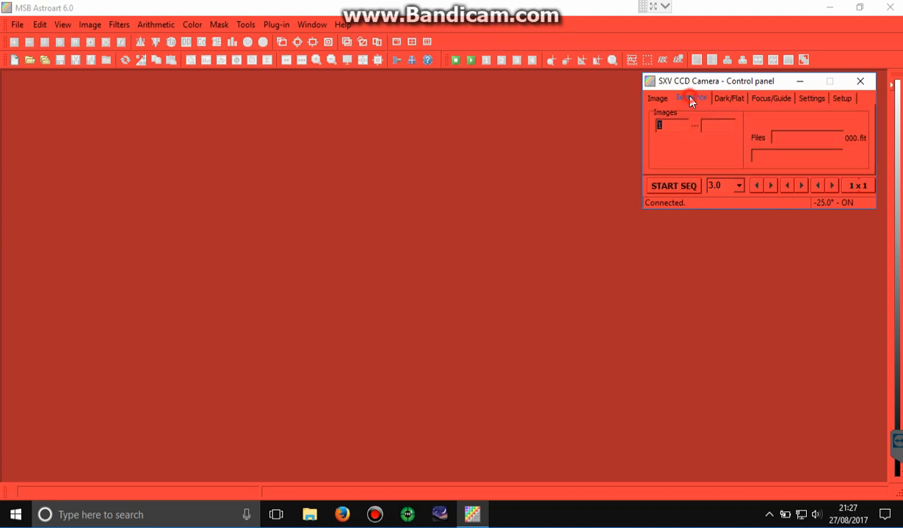
pyautogui.click(690, 98)
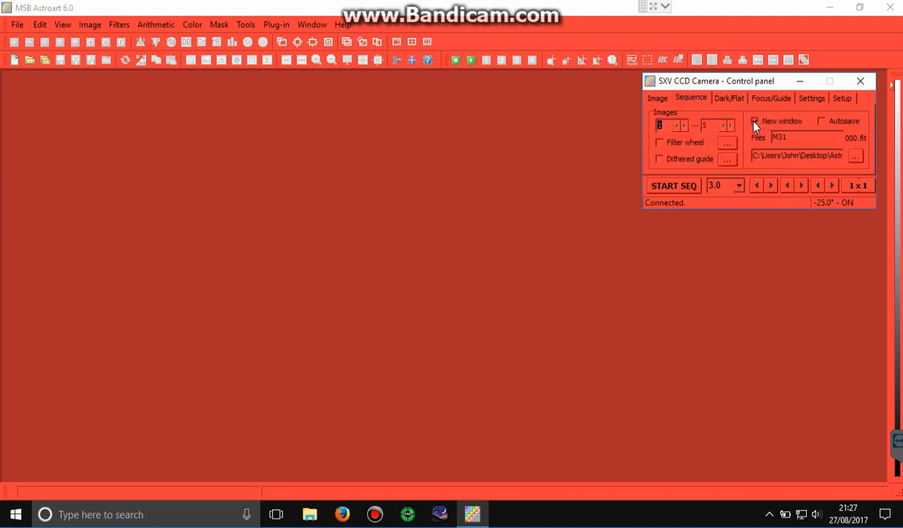
pyautogui.click(755, 121)
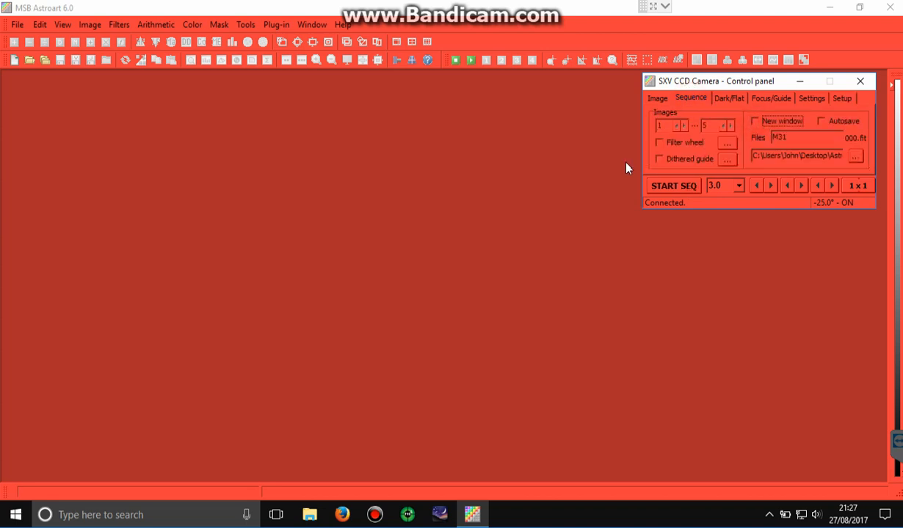
pyautogui.moveTo(315, 161)
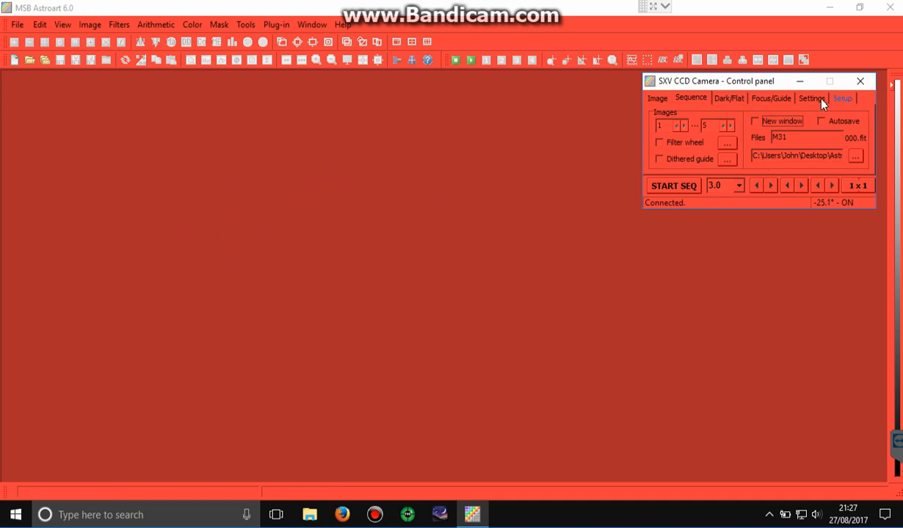
pyautogui.click(770, 98)
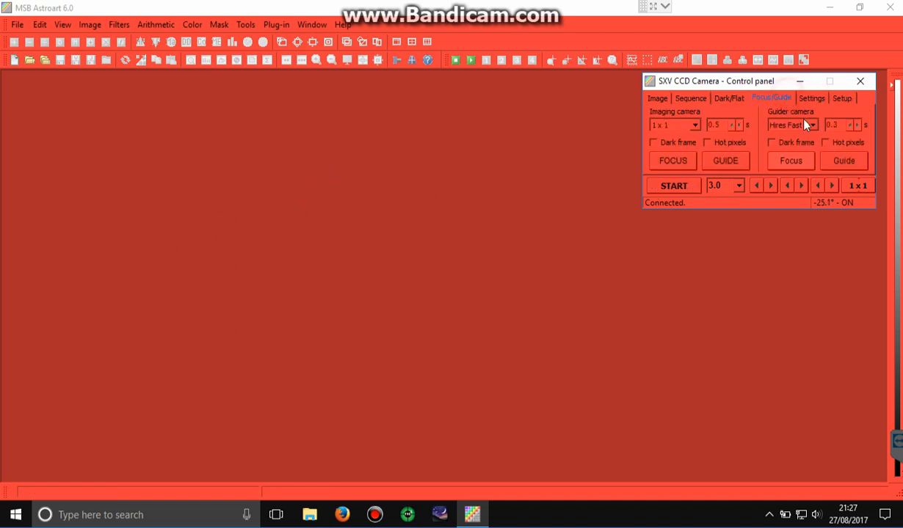
pyautogui.click(811, 125)
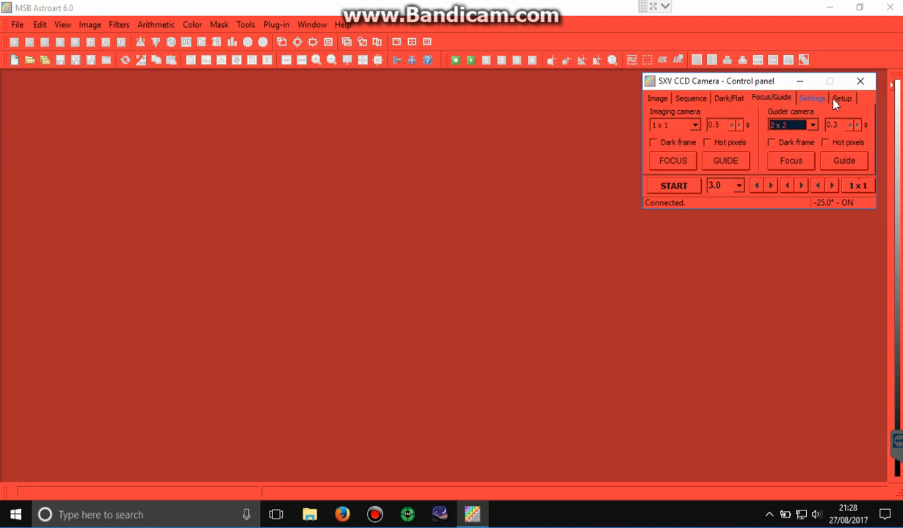
# Check and close the Filter Wheel settings, then open the autoguide Scripts window.
pyautogui.click(841, 98)
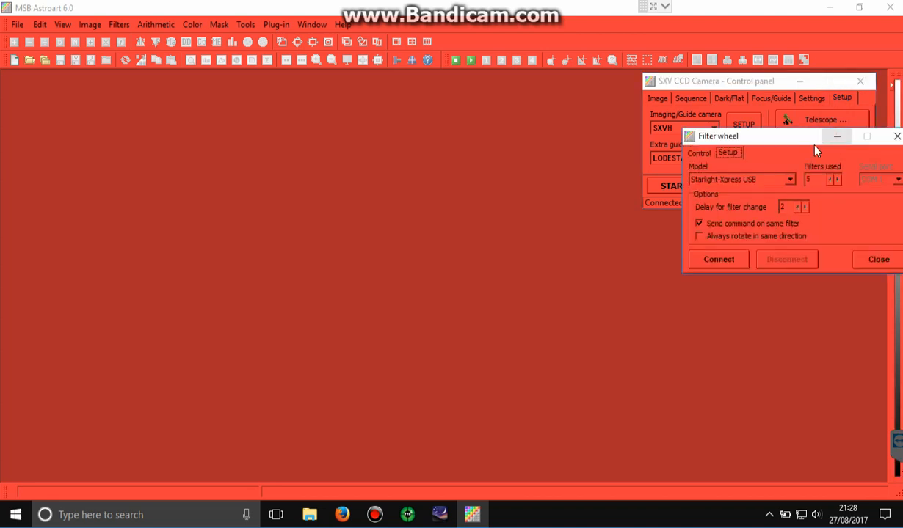
pyautogui.click(717, 259)
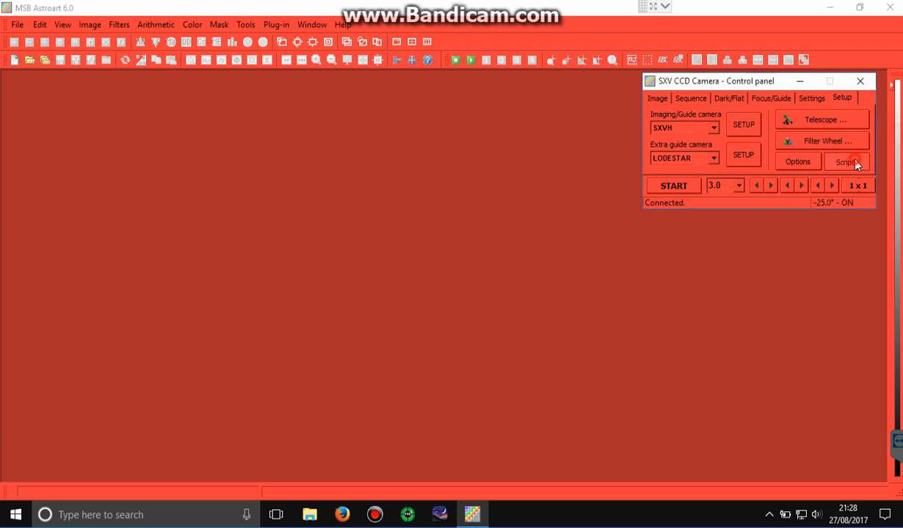
pyautogui.click(846, 161)
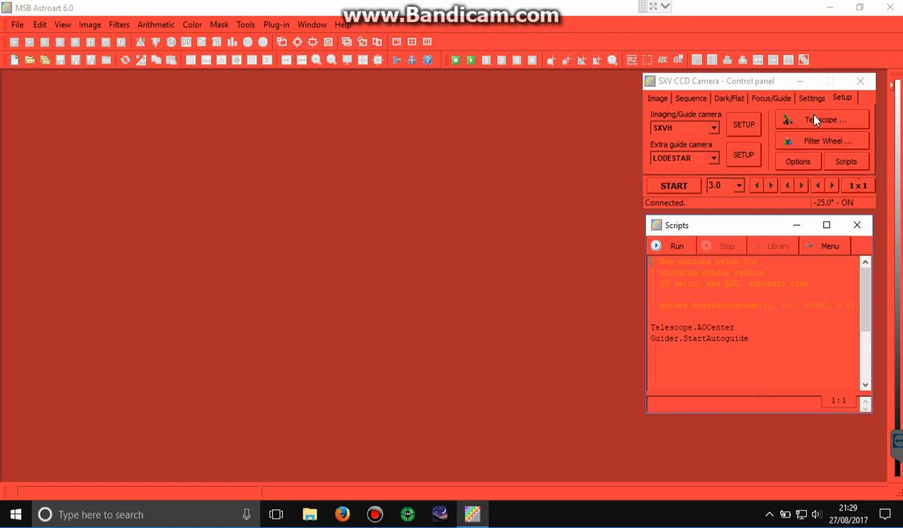
# Connect the telescope through the ASCOM driver and move Telescope Control to the lower-left.
pyautogui.click(825, 120)
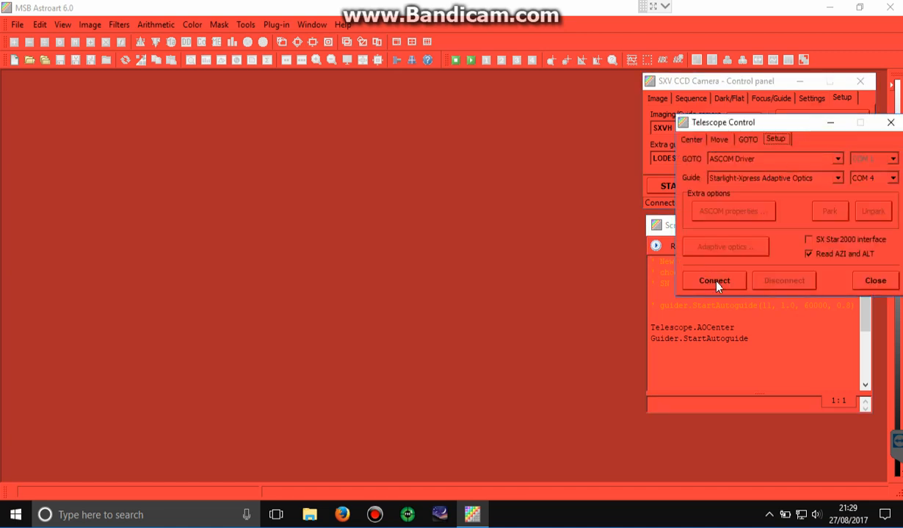
pyautogui.click(713, 281)
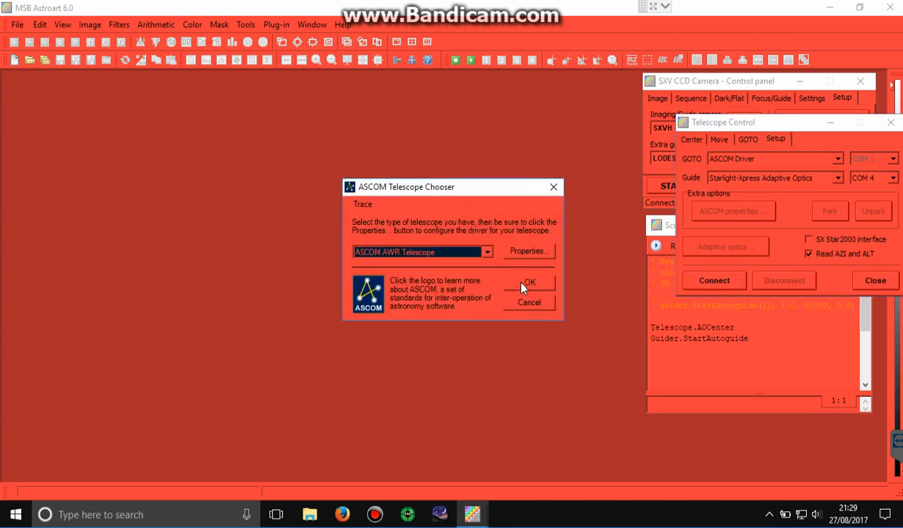
pyautogui.click(528, 284)
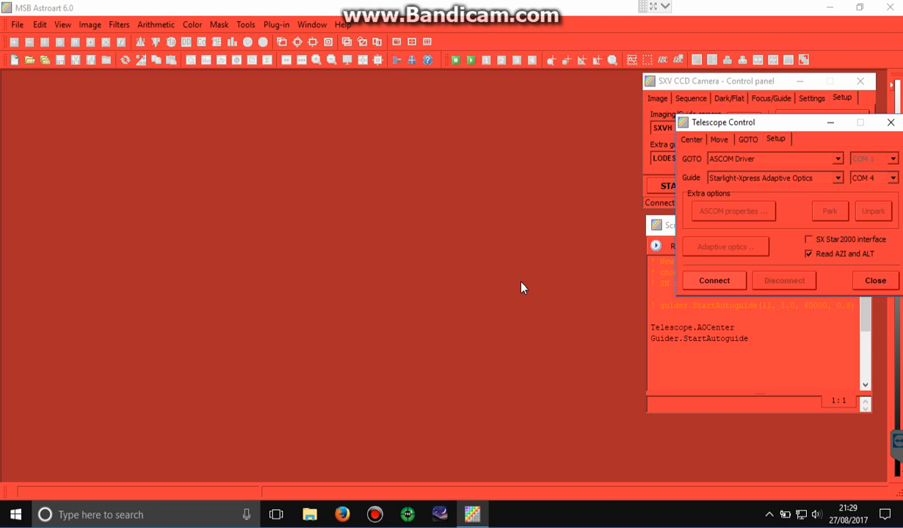
pyautogui.click(713, 280)
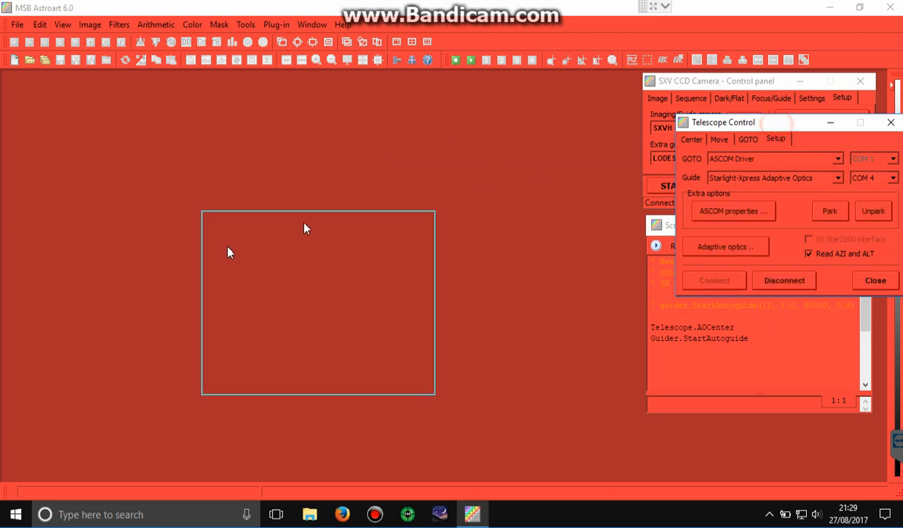
pyautogui.moveTo(723, 122); pyautogui.dragTo(50, 321)
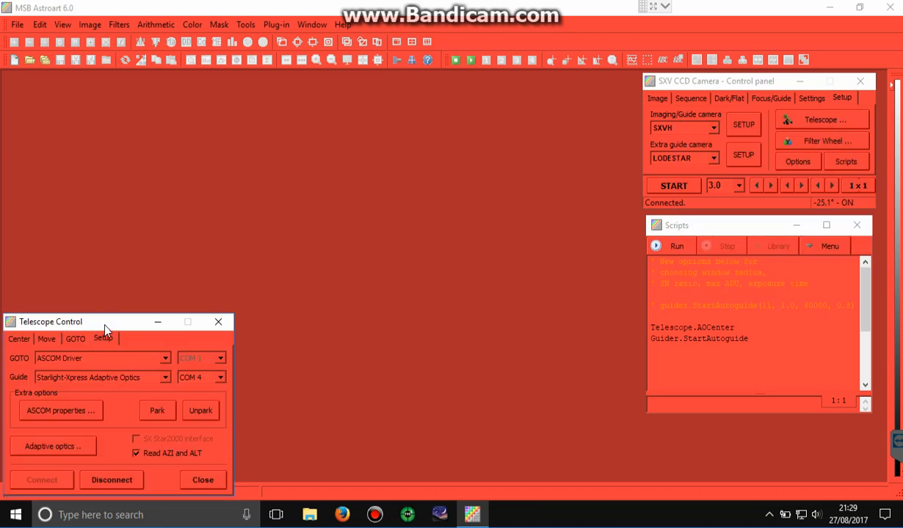
# Load the Desktop targets file into the GOTO list: M31, M33, Vega, M27, Altair, IC 5076.
pyautogui.click(76, 338)
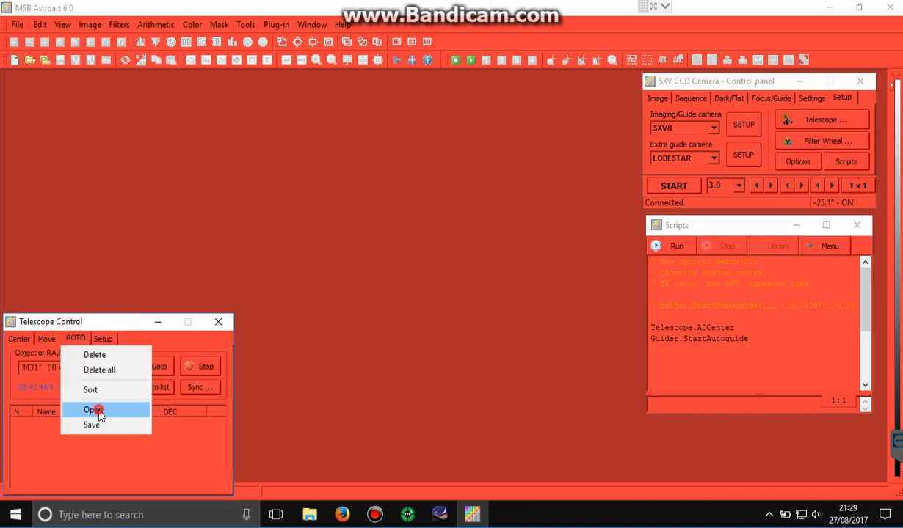
pyautogui.click(91, 409)
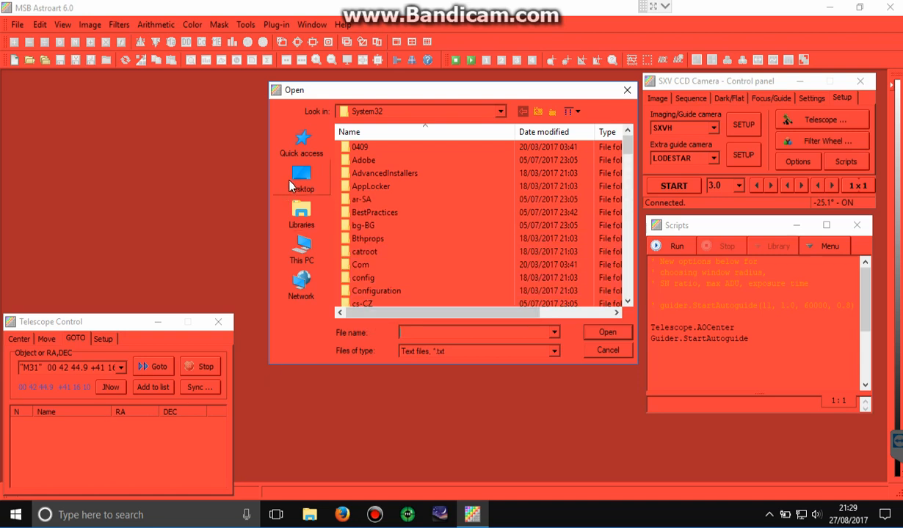
pyautogui.click(301, 176)
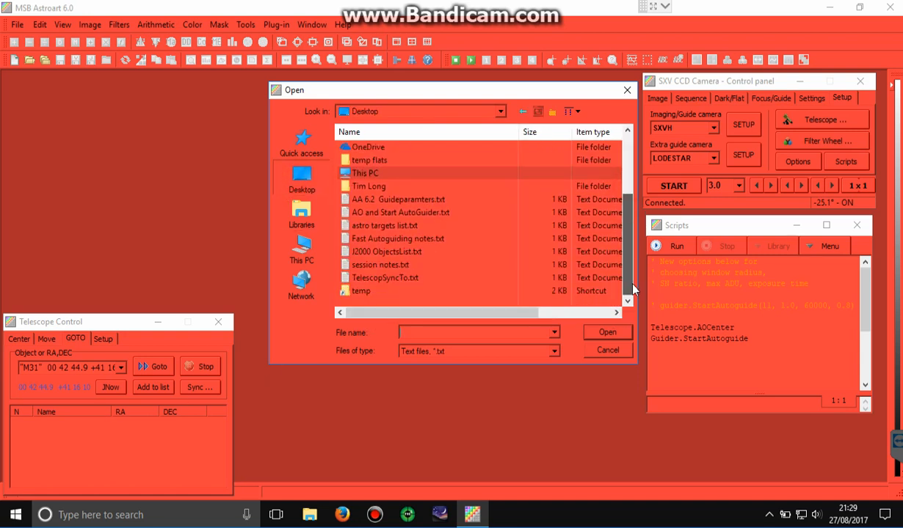
pyautogui.click(608, 351)
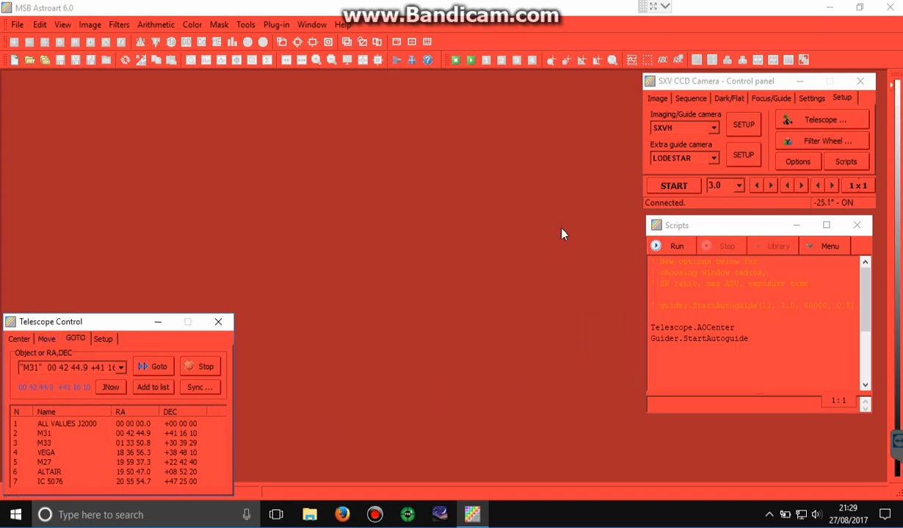
pyautogui.moveTo(820, 103)
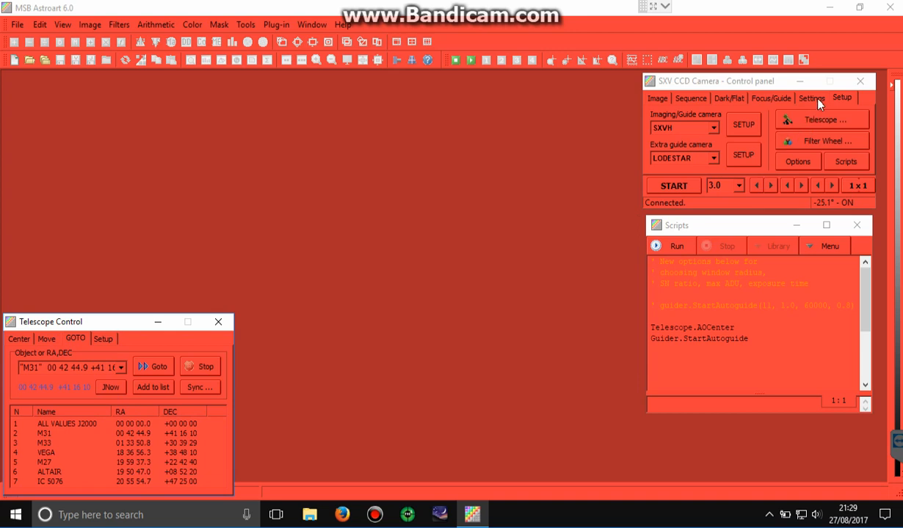
# Set camera binning to 2x2 and take an exposure of the star field.
pyautogui.click(811, 98)
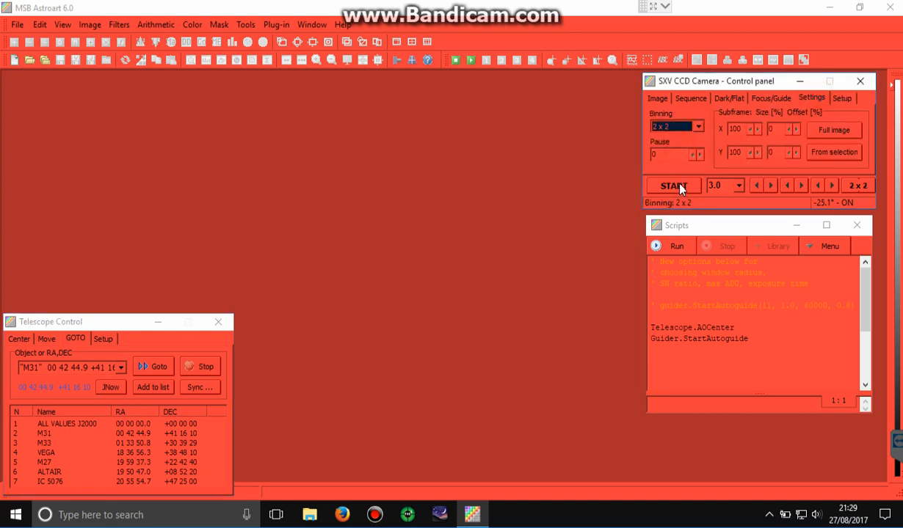
pyautogui.click(672, 185)
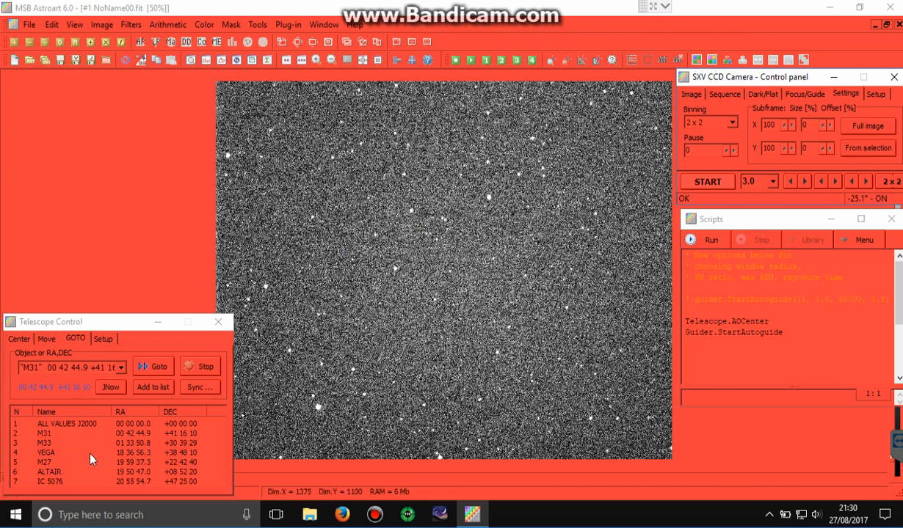
pyautogui.moveTo(64, 473)
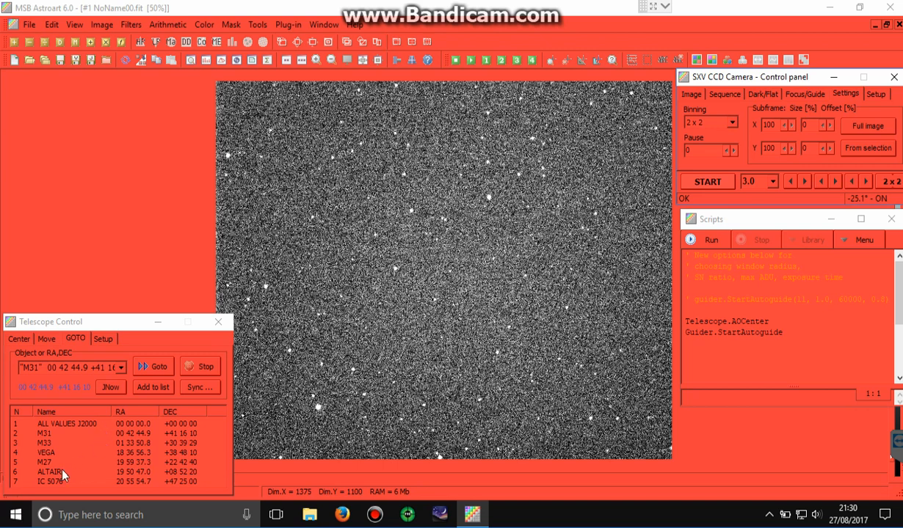
# Select ALTAIR in the GOTO object list and open the Sync dialog with its coordinates.
pyautogui.click(48, 472)
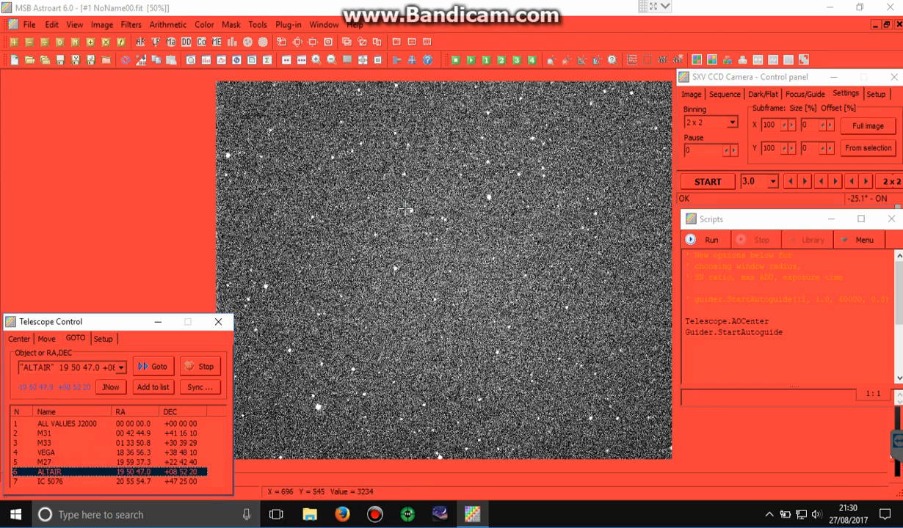
pyautogui.moveTo(455, 216)
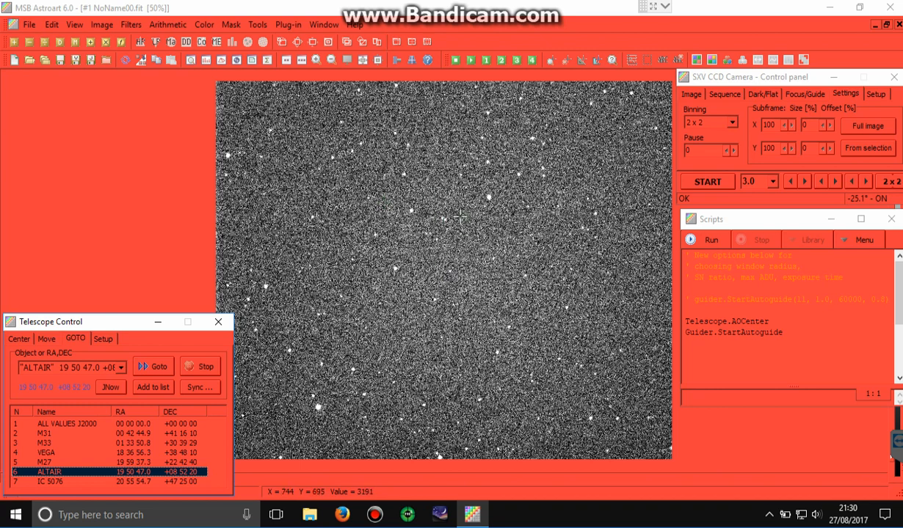
pyautogui.moveTo(147, 385)
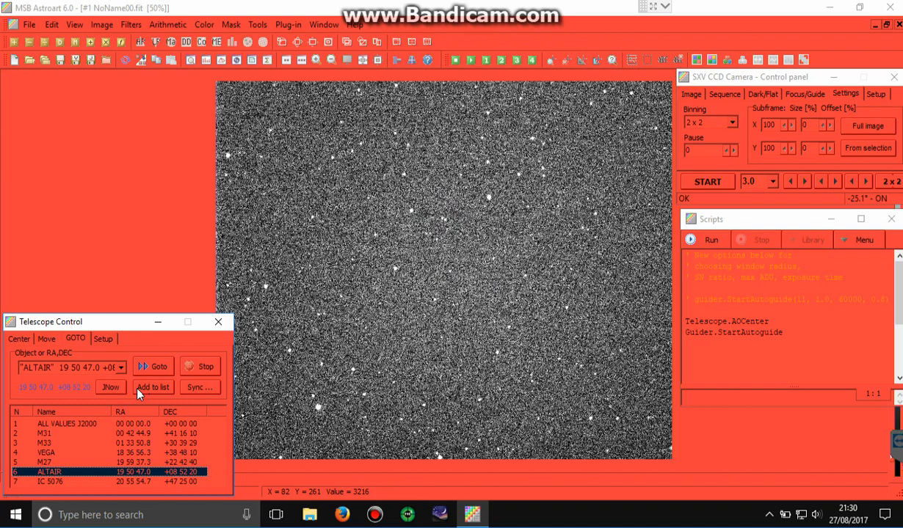
pyautogui.moveTo(105, 428)
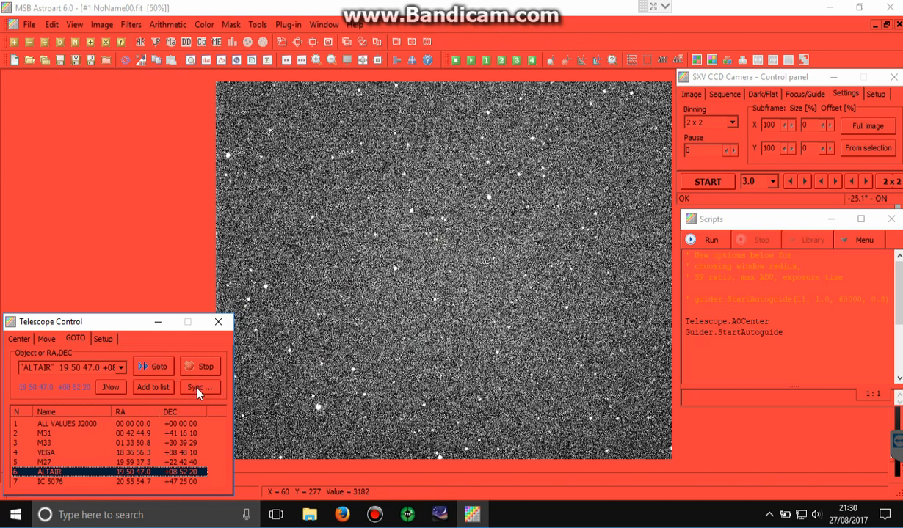
pyautogui.click(196, 388)
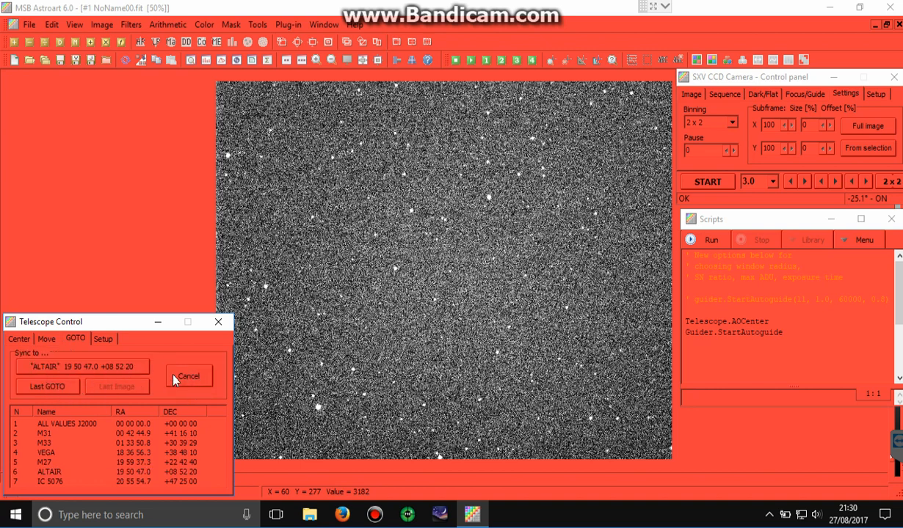
pyautogui.moveTo(93, 369)
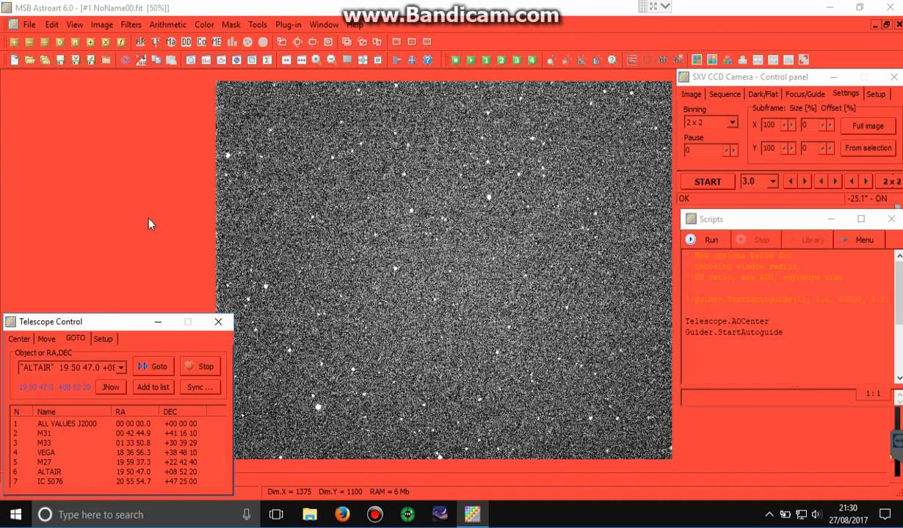
pyautogui.moveTo(422, 86)
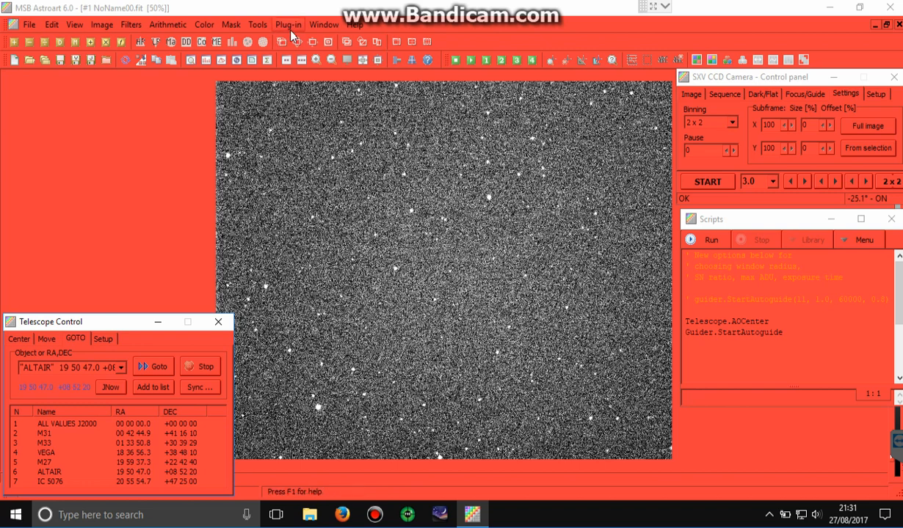
# Take a second star-field exposure and close image #1 without saving it.
pyautogui.click(706, 181)
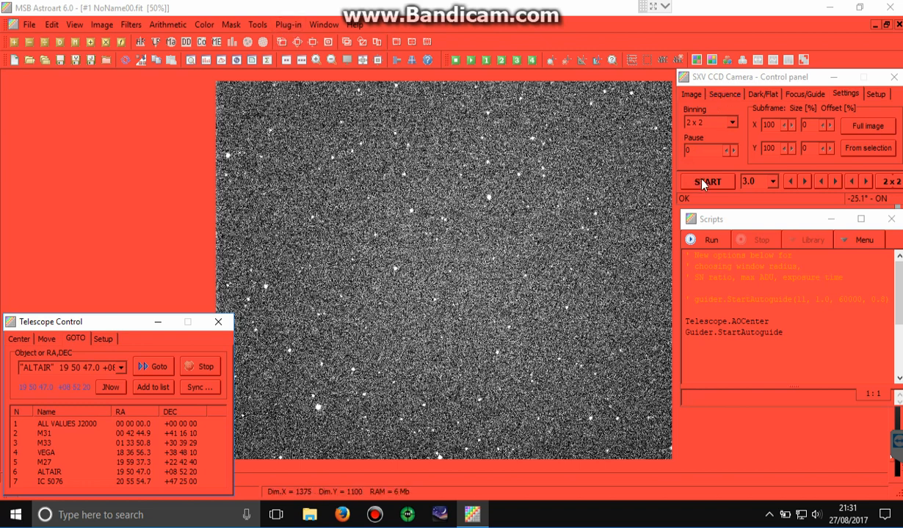
pyautogui.click(706, 181)
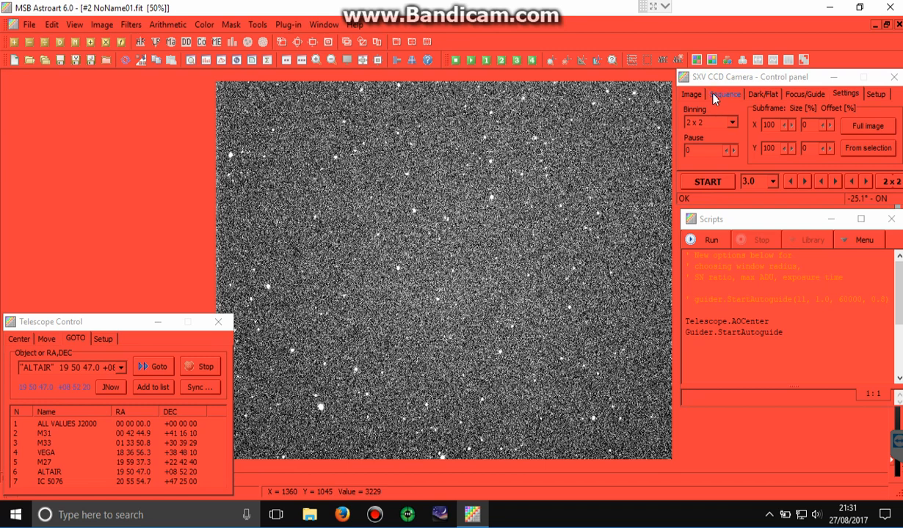
pyautogui.click(725, 94)
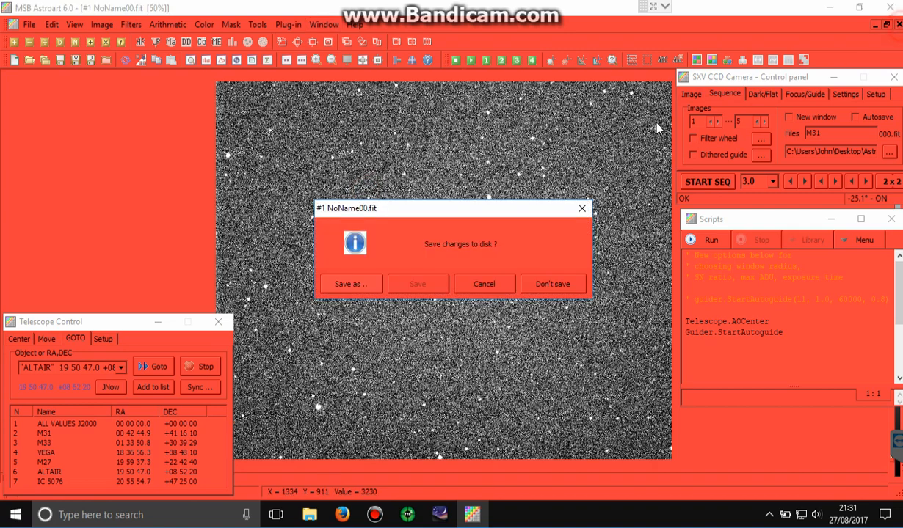
pyautogui.click(553, 284)
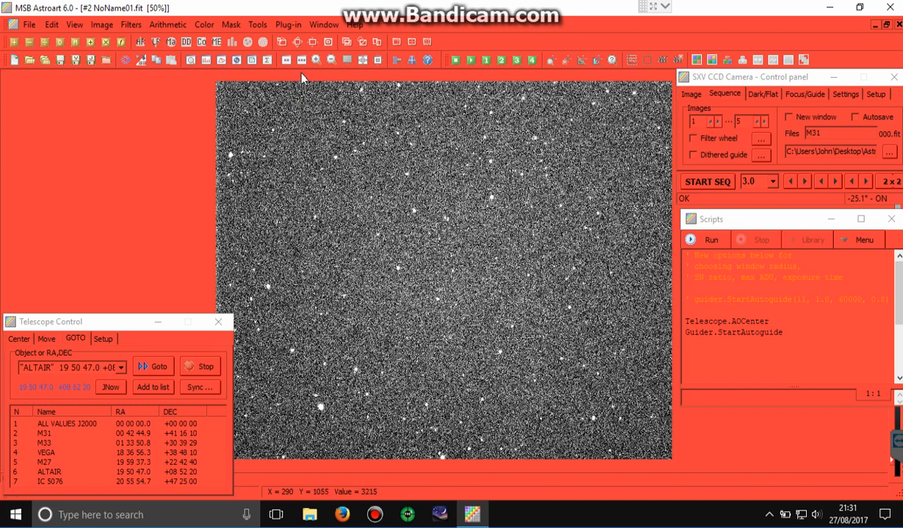
# Plate-solve the second image with Find coordinates at Altair's coordinates, then bring up sync options.
pyautogui.click(257, 25)
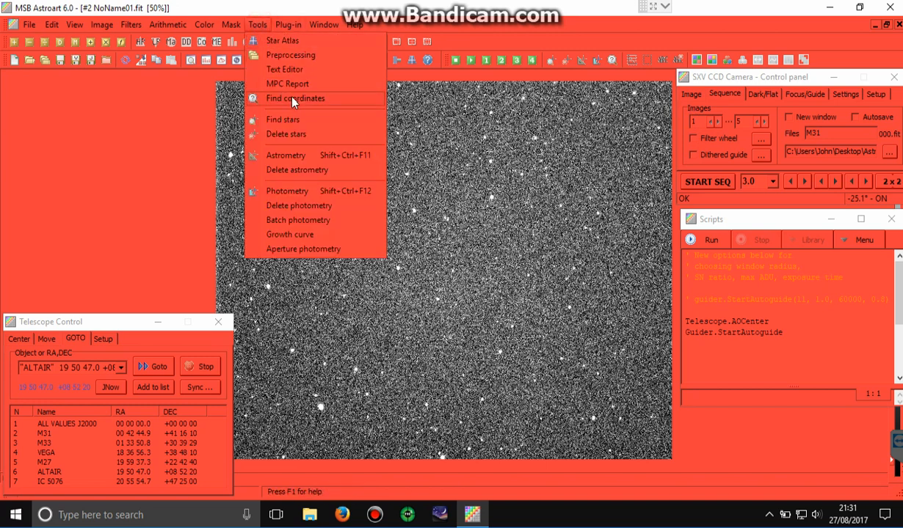
pyautogui.click(294, 97)
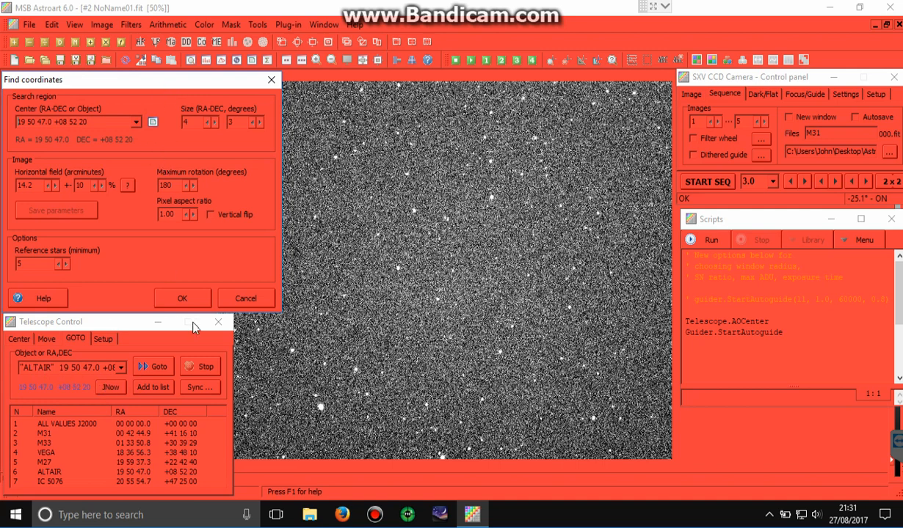
pyautogui.click(182, 298)
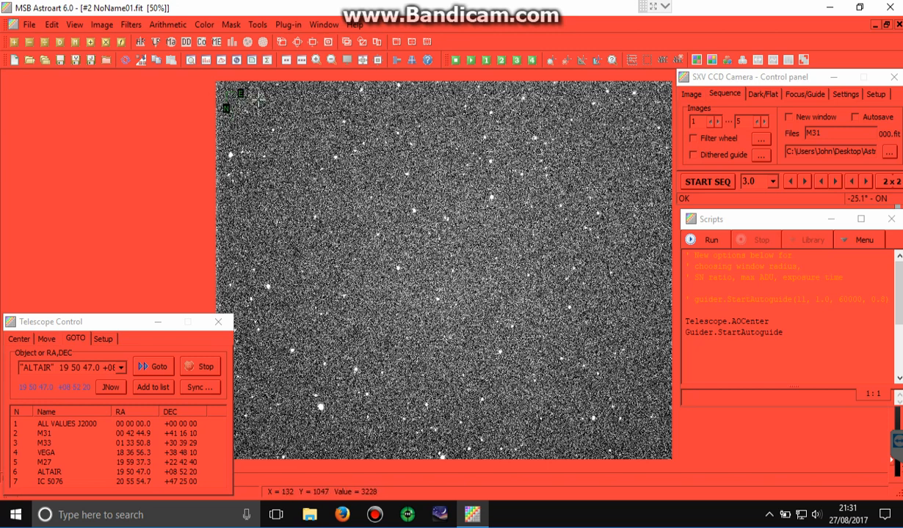
pyautogui.moveTo(220, 125)
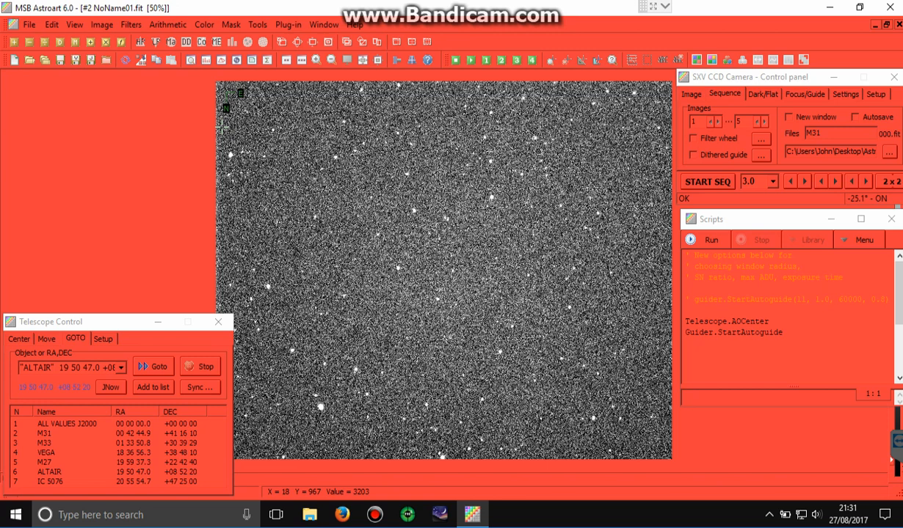
pyautogui.moveTo(433, 328)
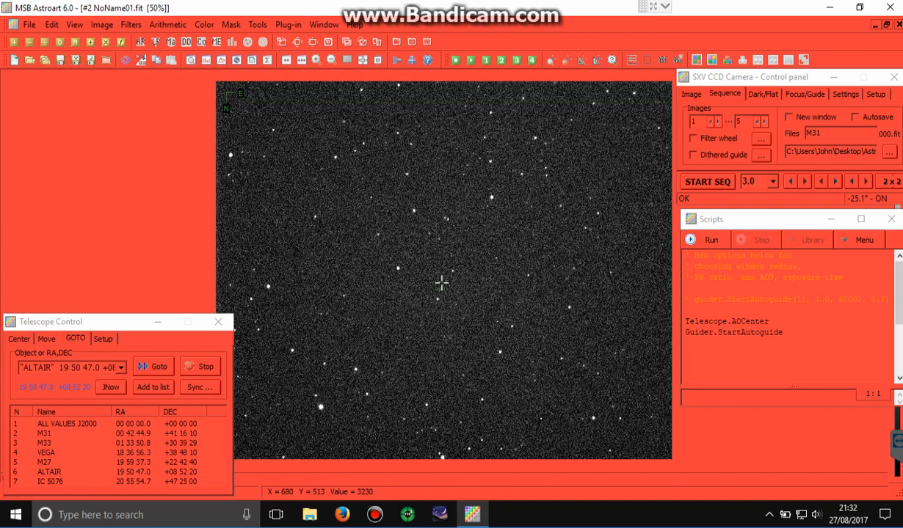
pyautogui.click(200, 387)
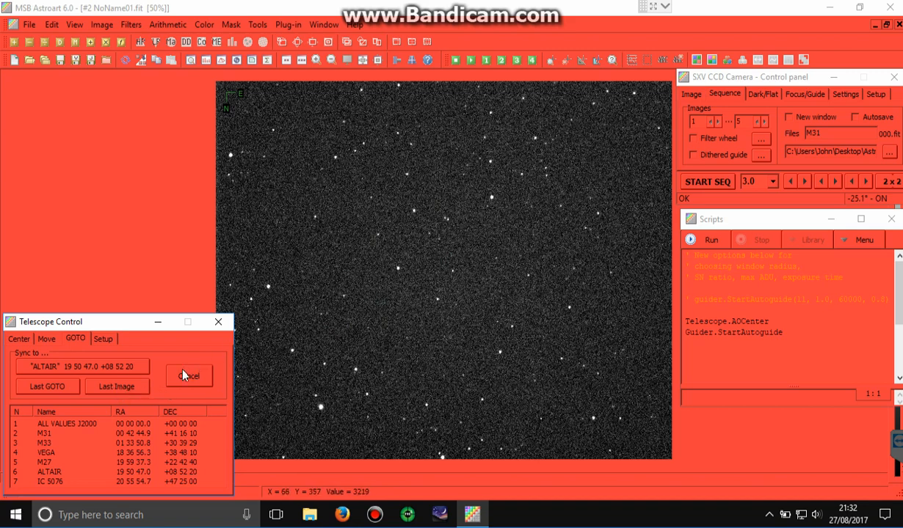
# Cancel the Sync to... panel without syncing the mount.
pyautogui.click(189, 376)
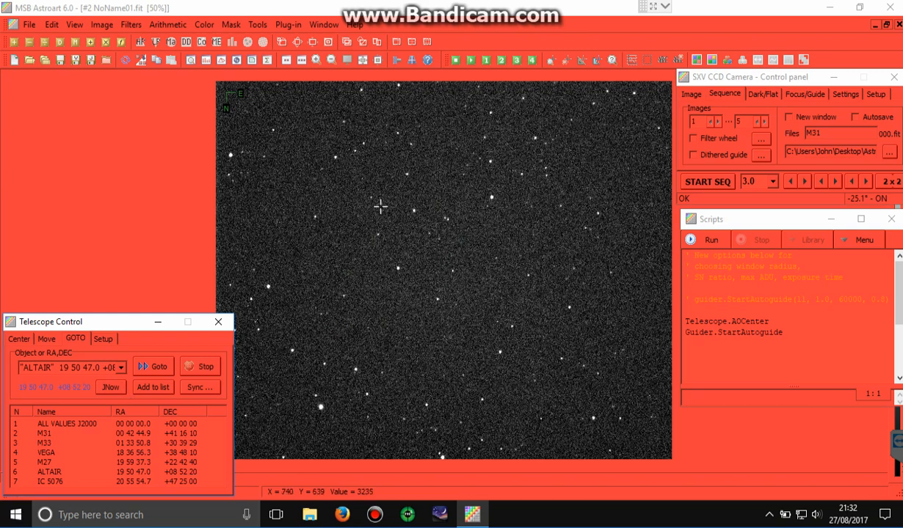
pyautogui.moveTo(412, 265)
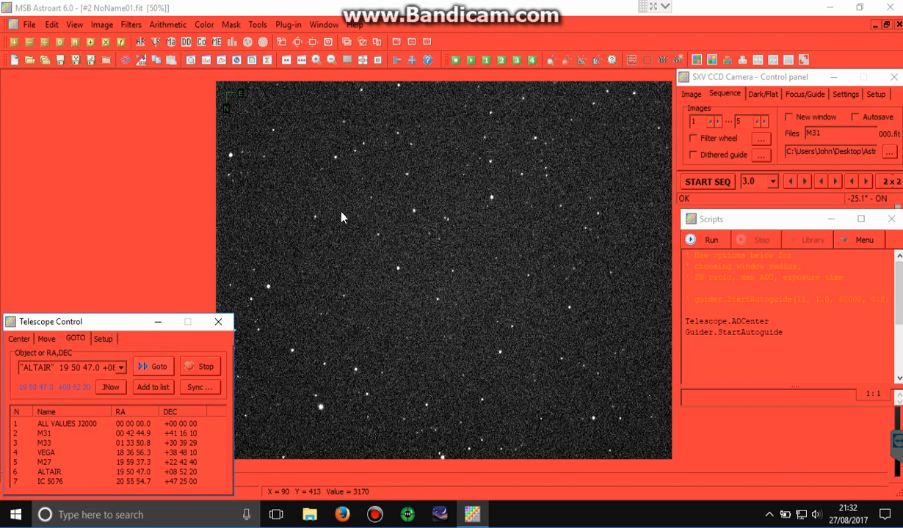
# Slew the mount to ALTAIR and overlay the crosshair grid on the image.
pyautogui.click(159, 366)
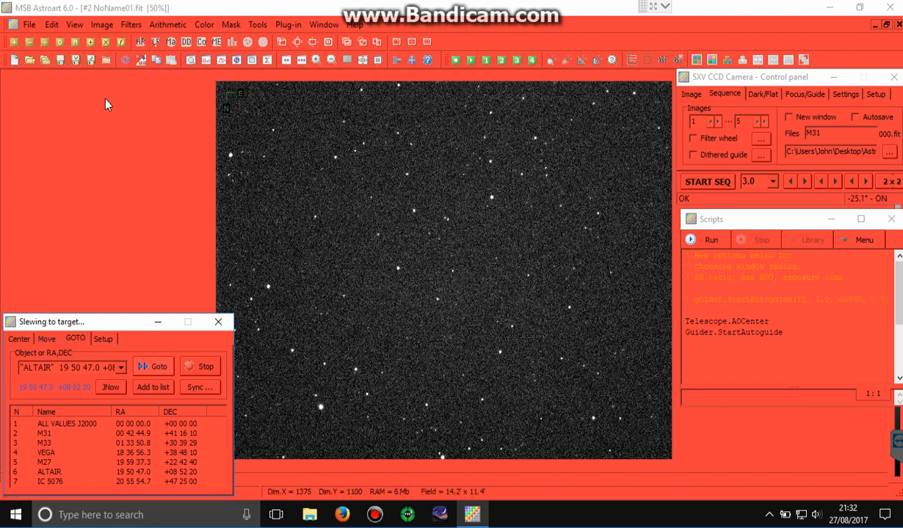
pyautogui.click(74, 24)
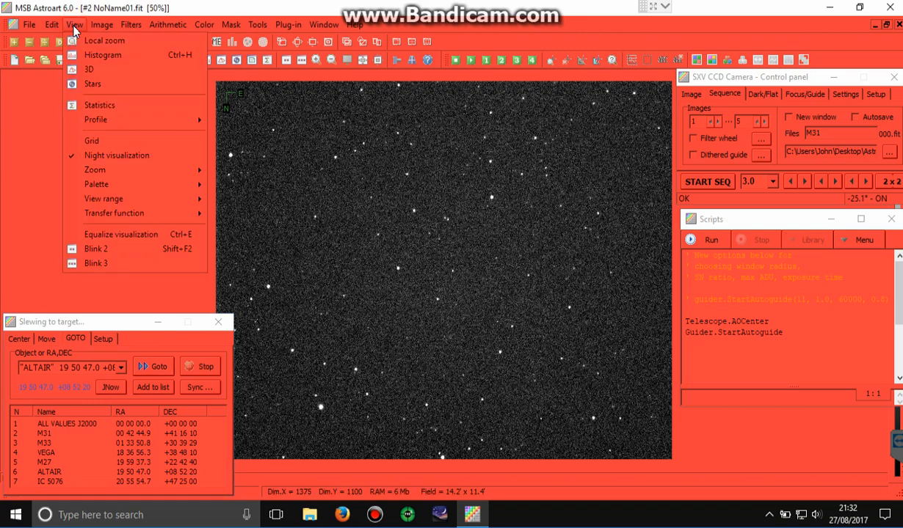
pyautogui.click(92, 140)
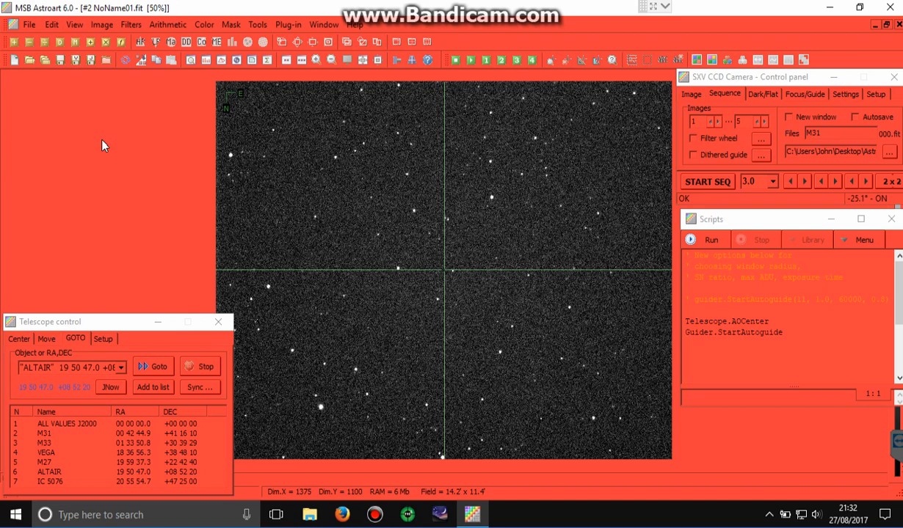
pyautogui.moveTo(631, 178)
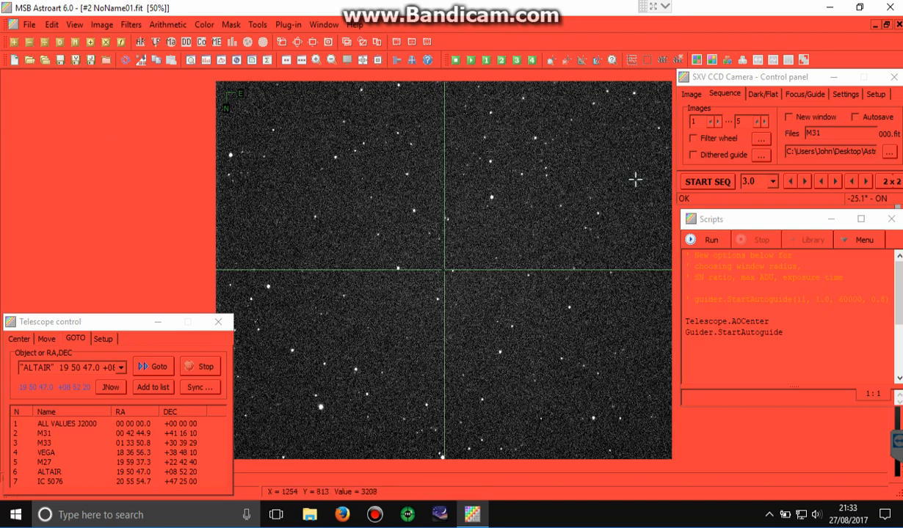
# Run START SEQ to capture a frame, then stop the exposure sequence.
pyautogui.click(706, 182)
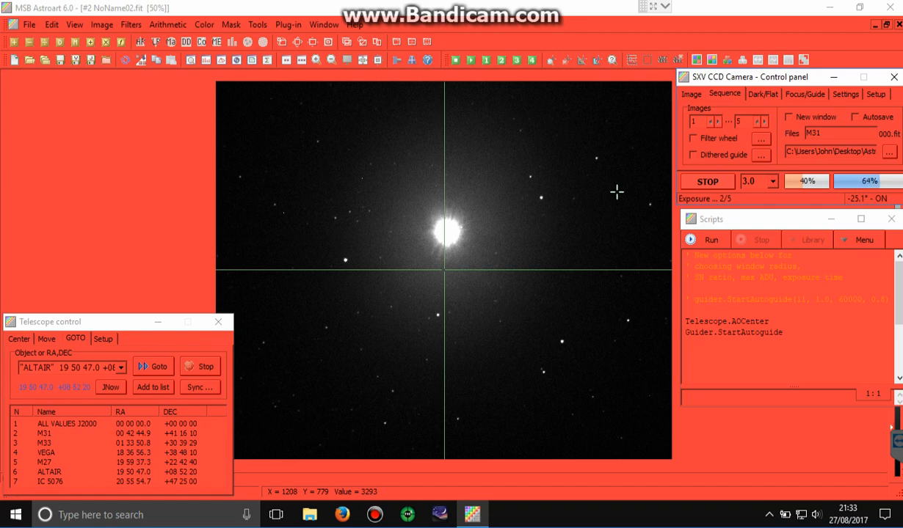
pyautogui.click(707, 181)
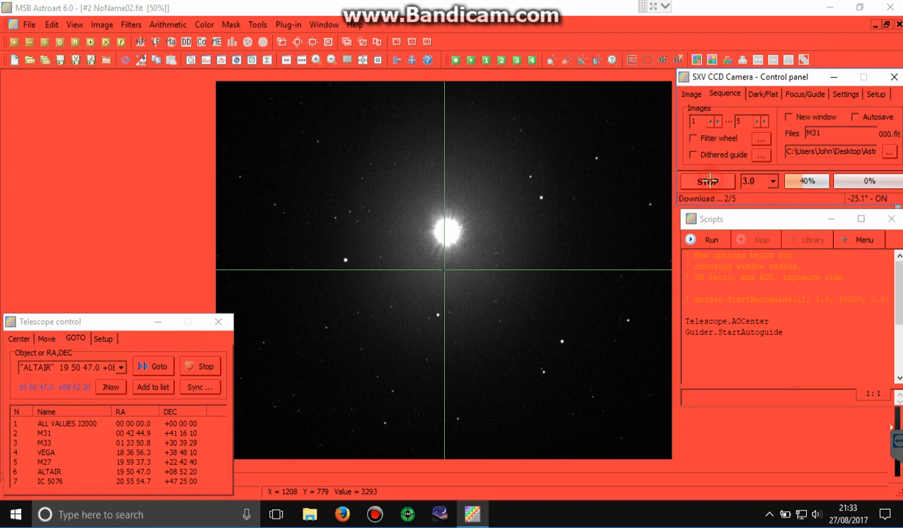
pyautogui.click(706, 181)
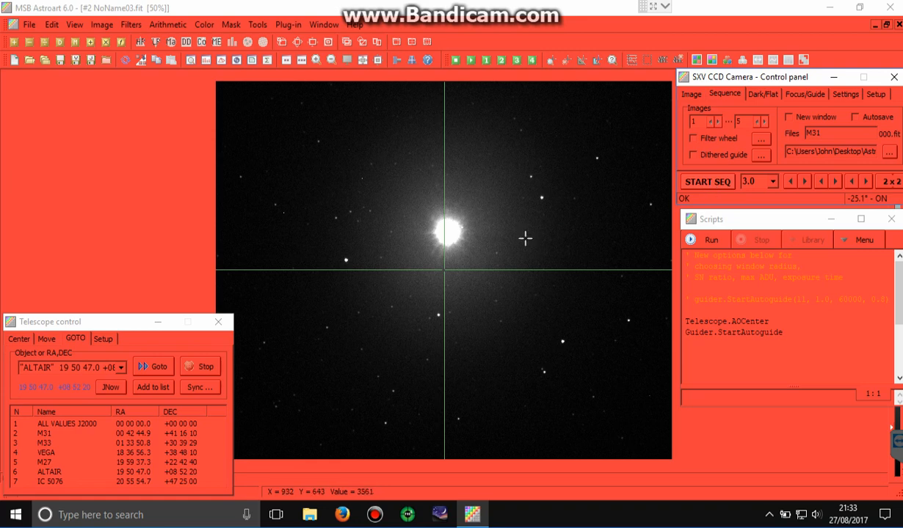
pyautogui.moveTo(444, 240)
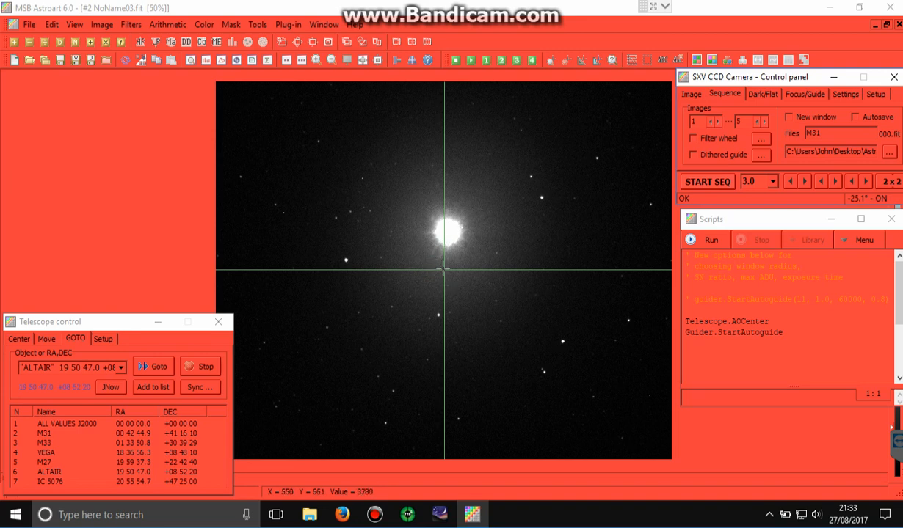
pyautogui.moveTo(409, 258)
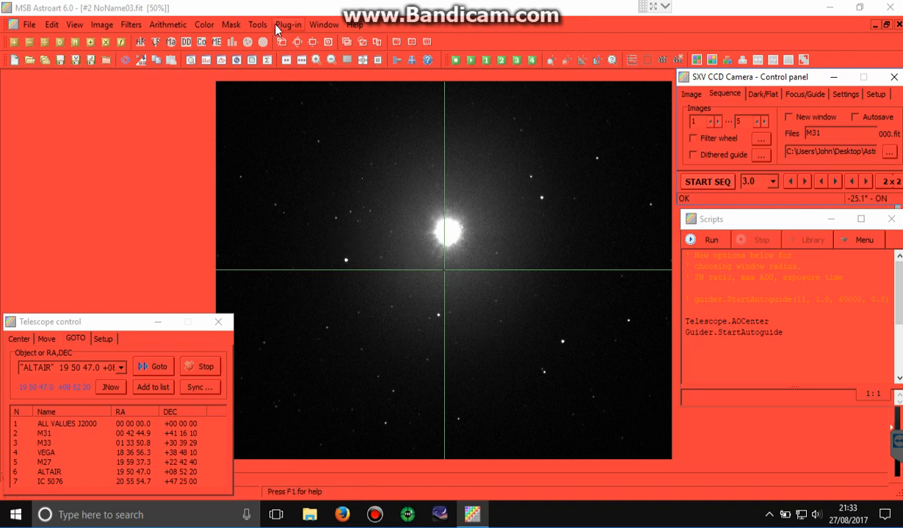
# Browse and dismiss the analysis tools, then set Focus/Guide imaging camera binning to 3x3.
pyautogui.click(257, 24)
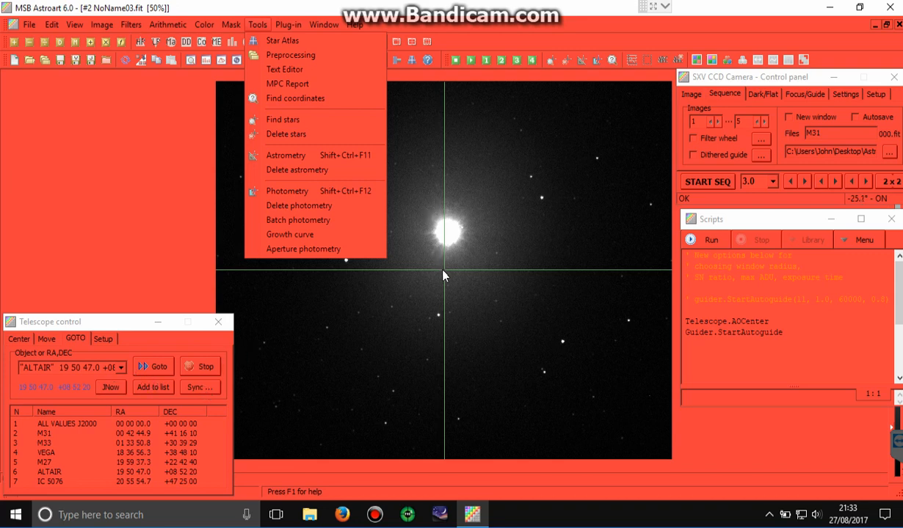
pyautogui.click(448, 273)
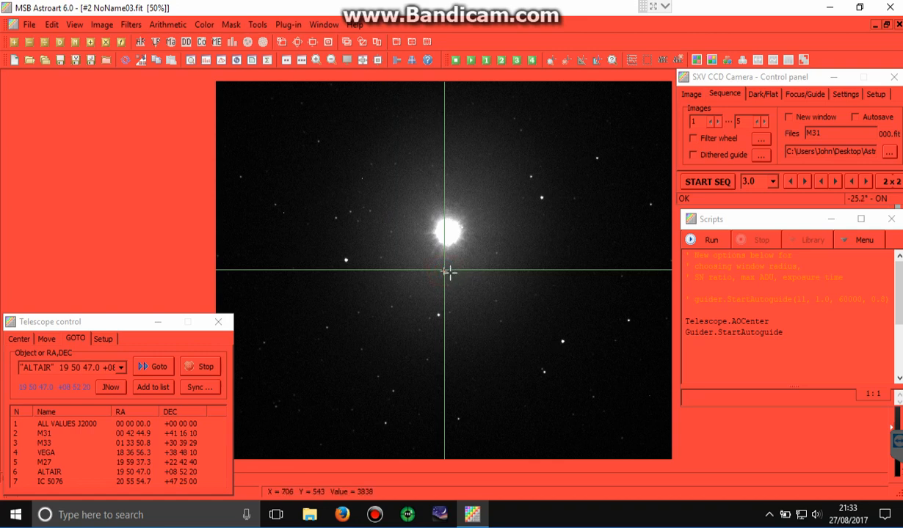
pyautogui.moveTo(473, 272)
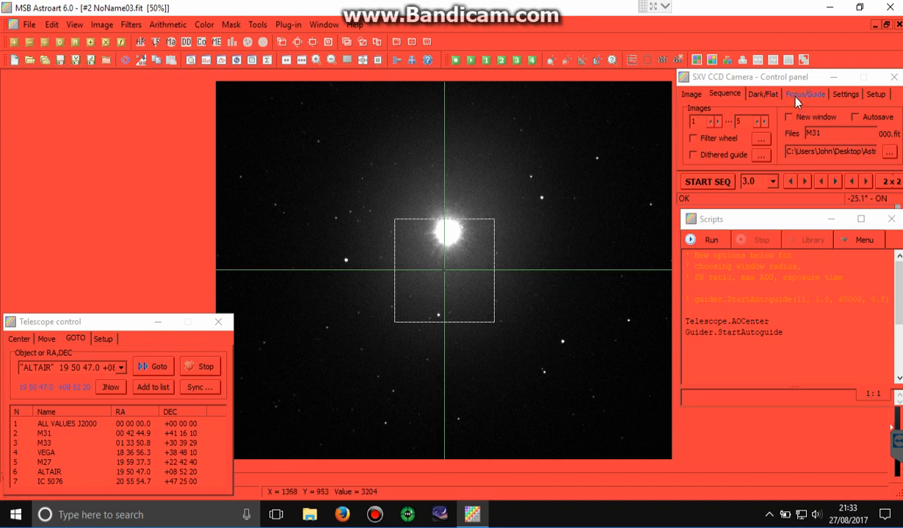
pyautogui.click(804, 94)
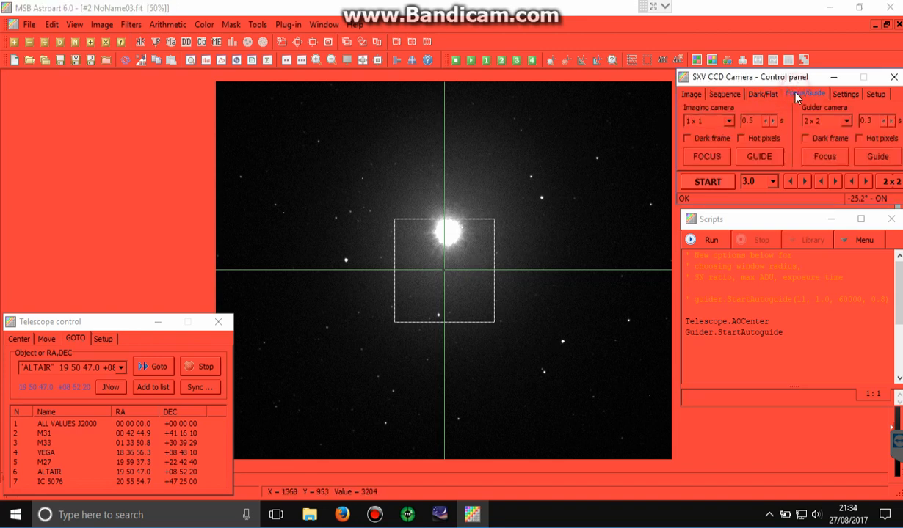
pyautogui.click(707, 120)
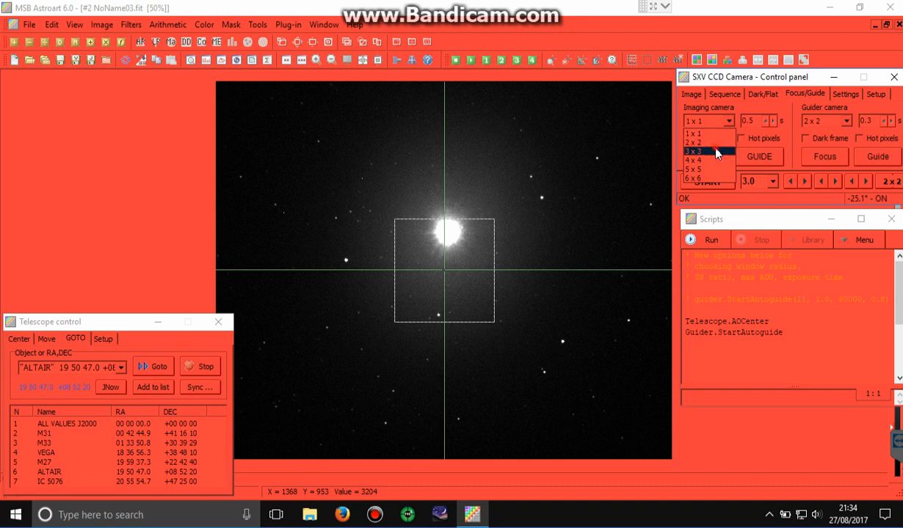
pyautogui.click(693, 151)
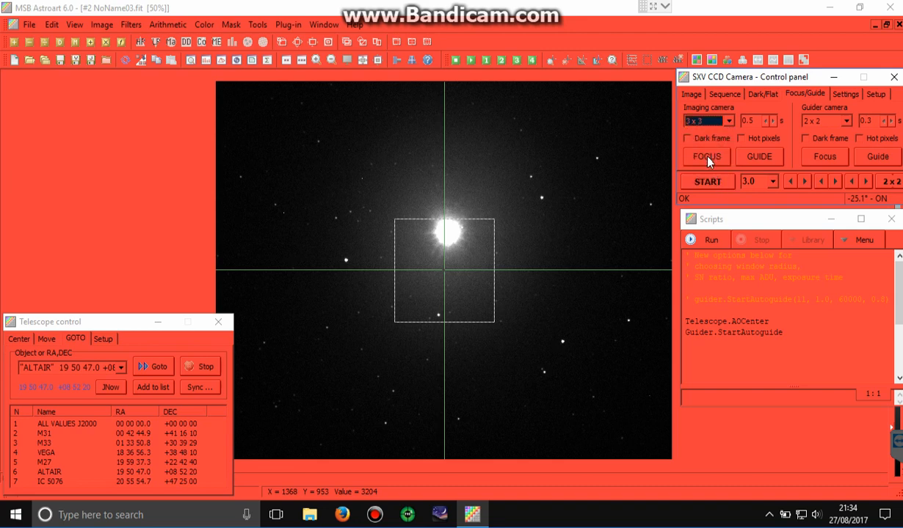
# Start live focus frames with crosshair and nudge the mount four times to centre Altair.
pyautogui.click(705, 156)
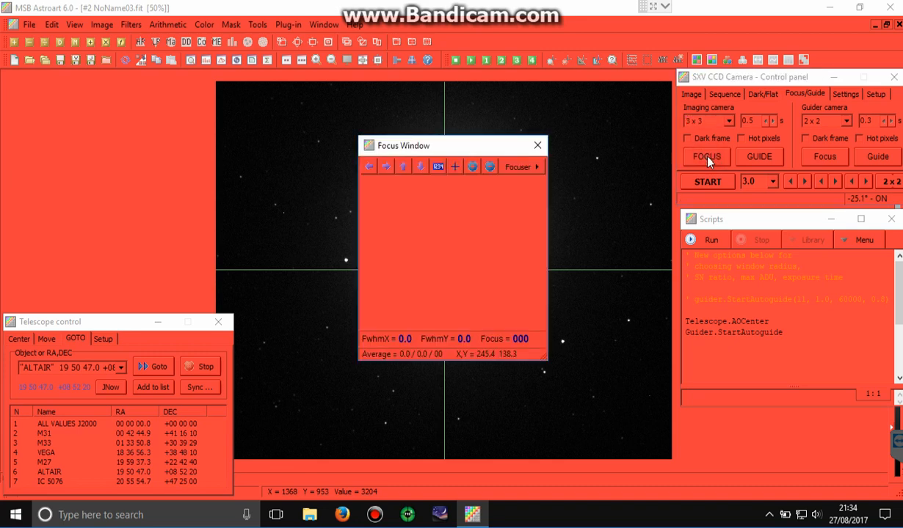
pyautogui.click(705, 156)
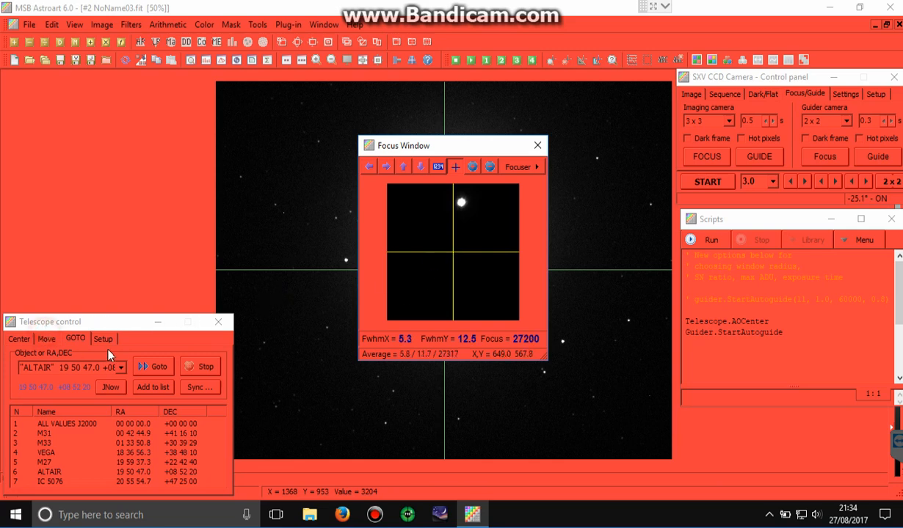
pyautogui.click(47, 338)
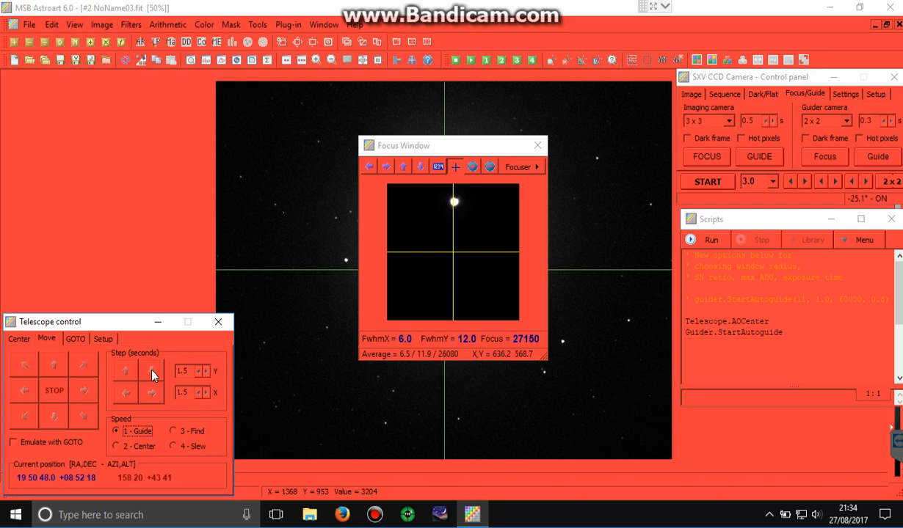
pyautogui.click(152, 370)
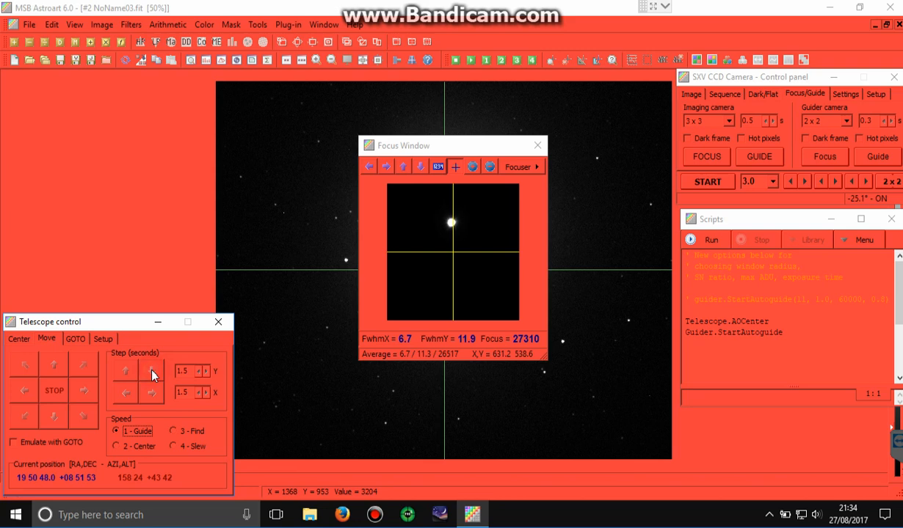
pyautogui.click(152, 371)
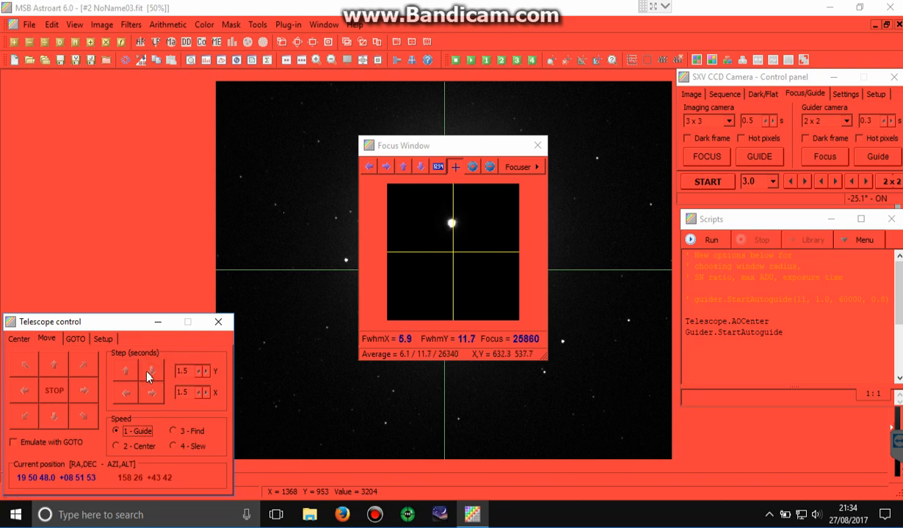
pyautogui.click(150, 372)
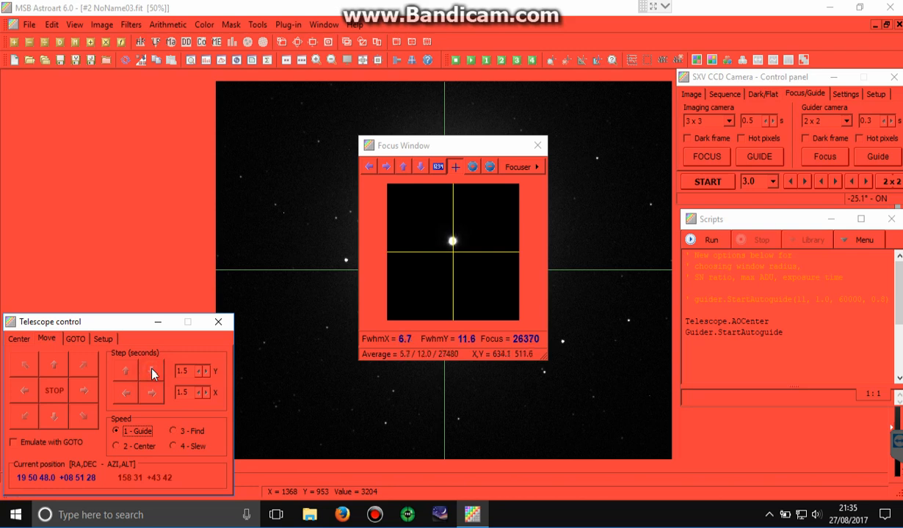
pyautogui.click(152, 371)
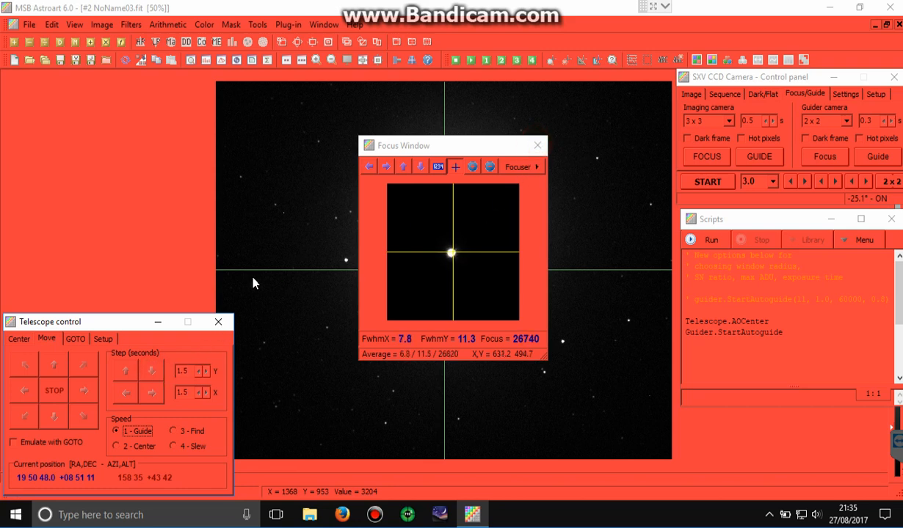
# Close the Focus window, take a full-frame exposure, and bring up GOTO sync options.
pyautogui.click(536, 146)
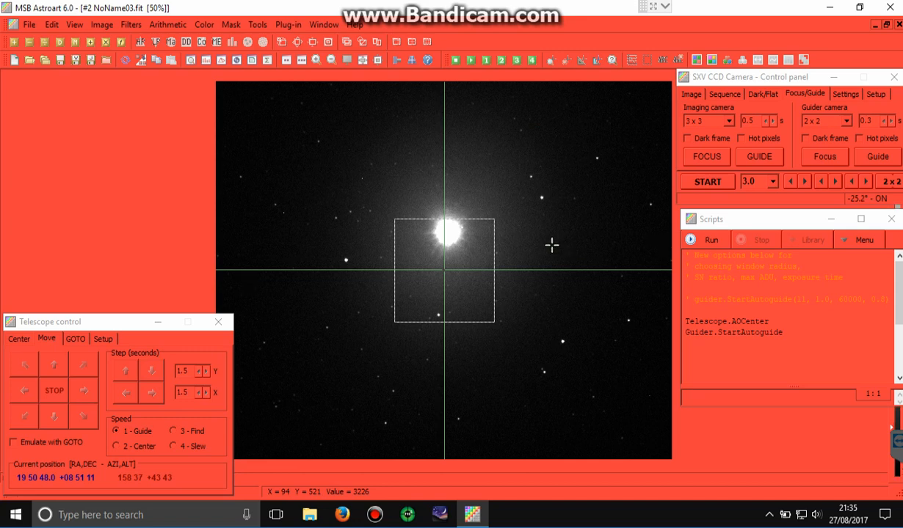
pyautogui.click(706, 182)
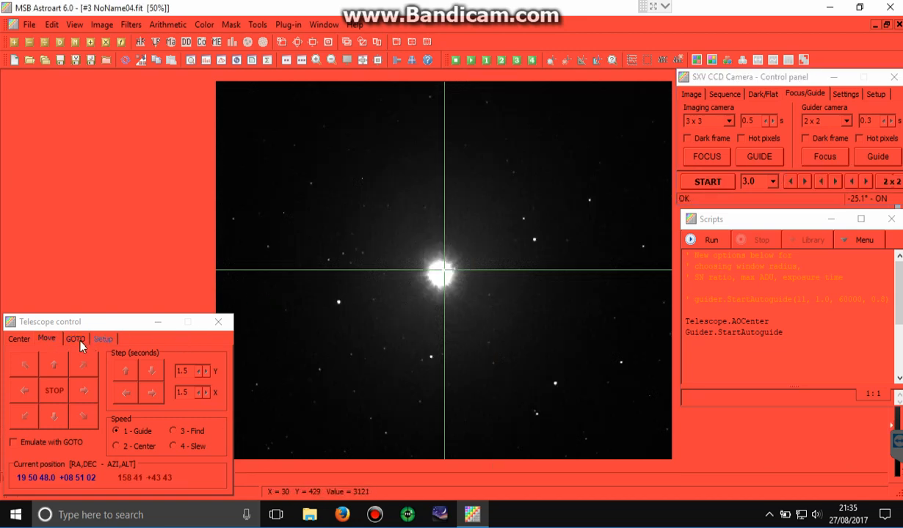
pyautogui.click(74, 338)
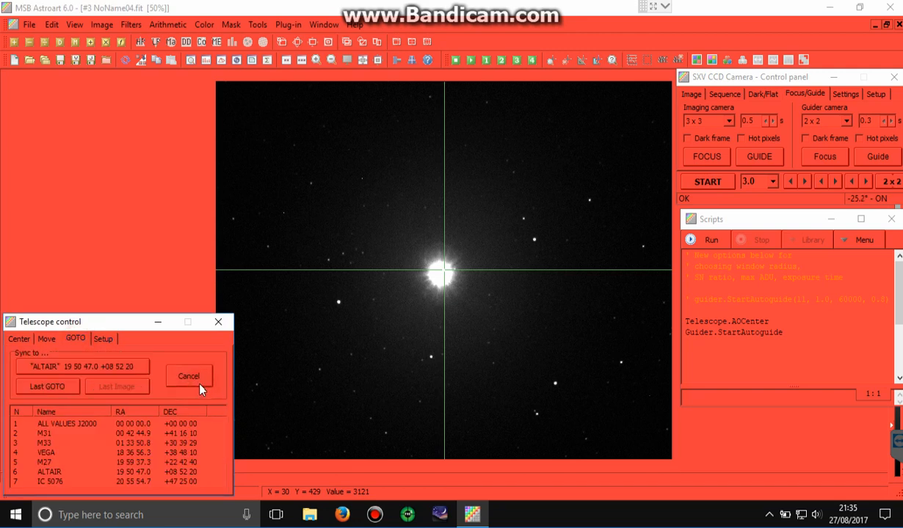